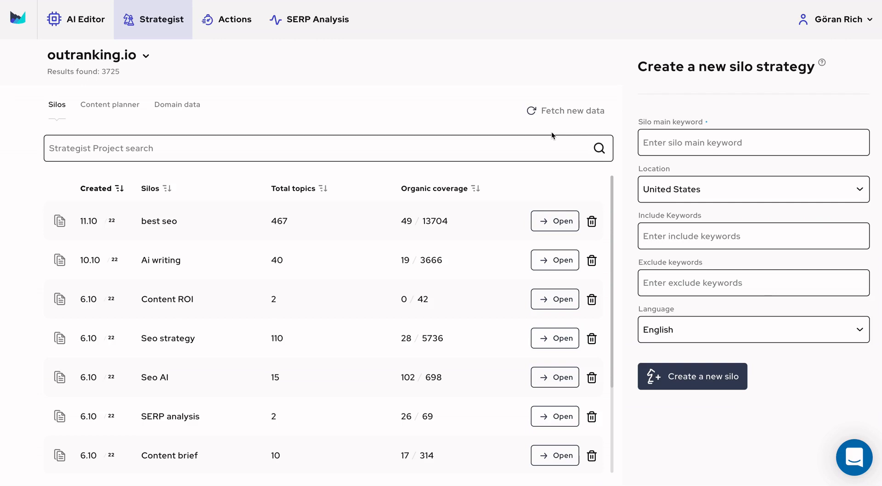
mouse_move(560, 135)
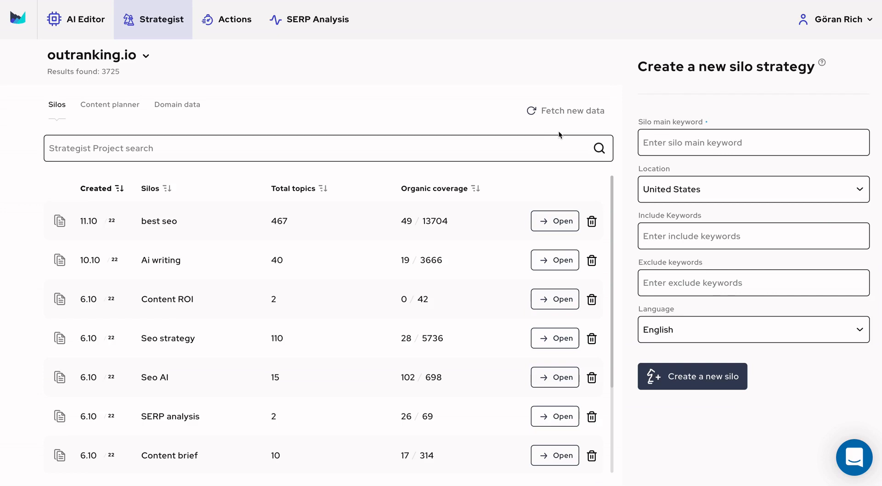
mouse_move(75, 96)
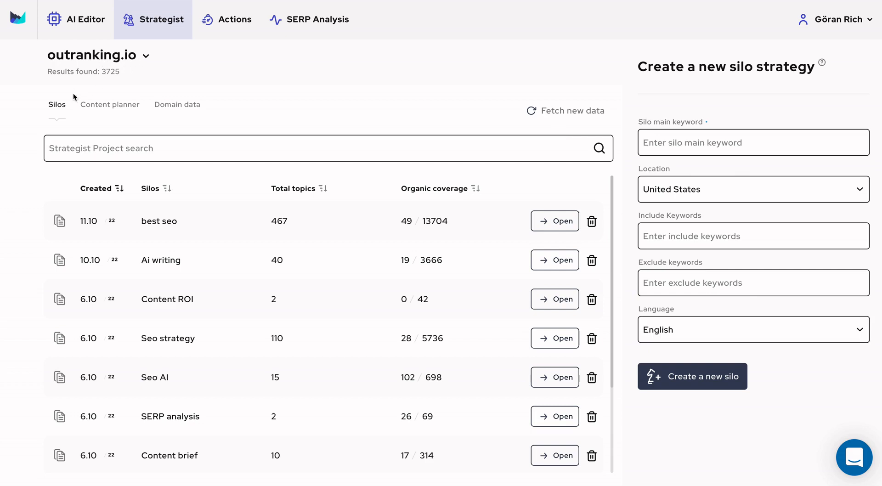
mouse_move(409, 278)
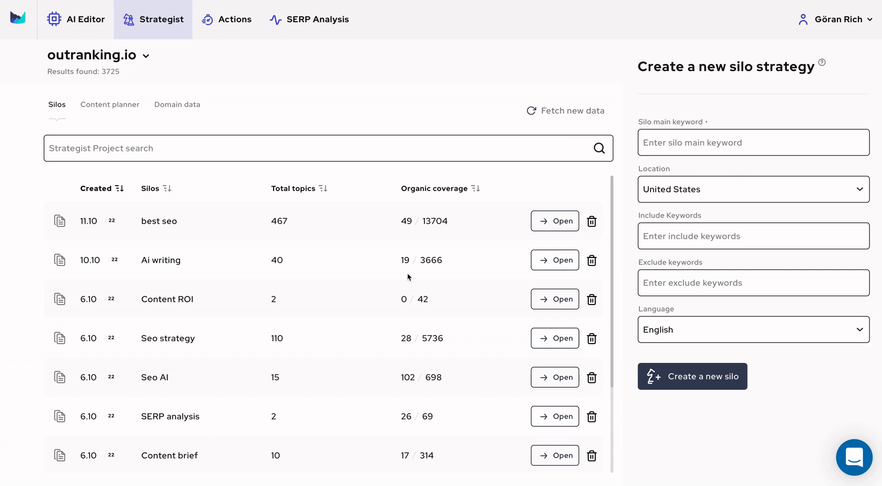
mouse_move(375, 264)
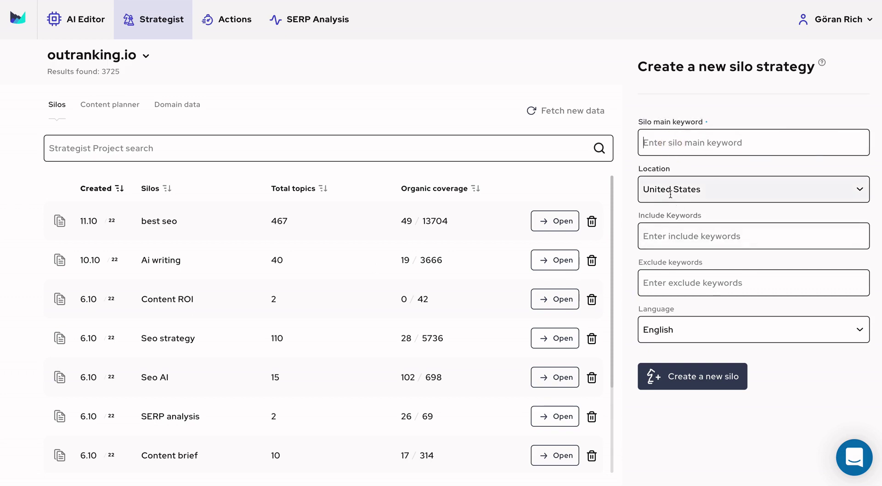
Open the best seo silo to view its 467 topics in the Strategy tab.
click(693, 376)
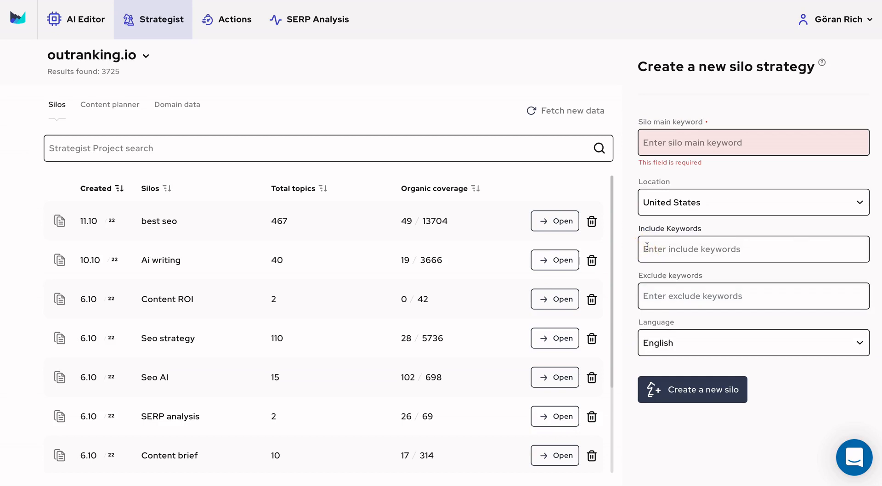
mouse_move(645, 249)
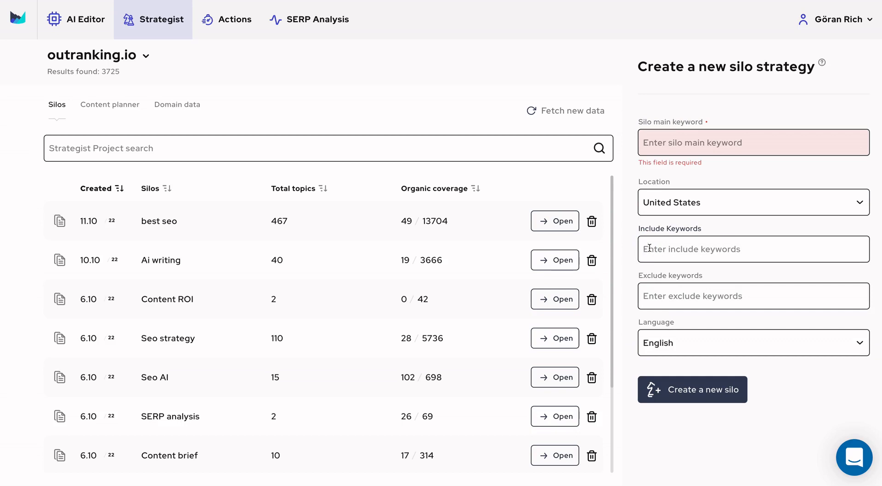
mouse_move(299, 233)
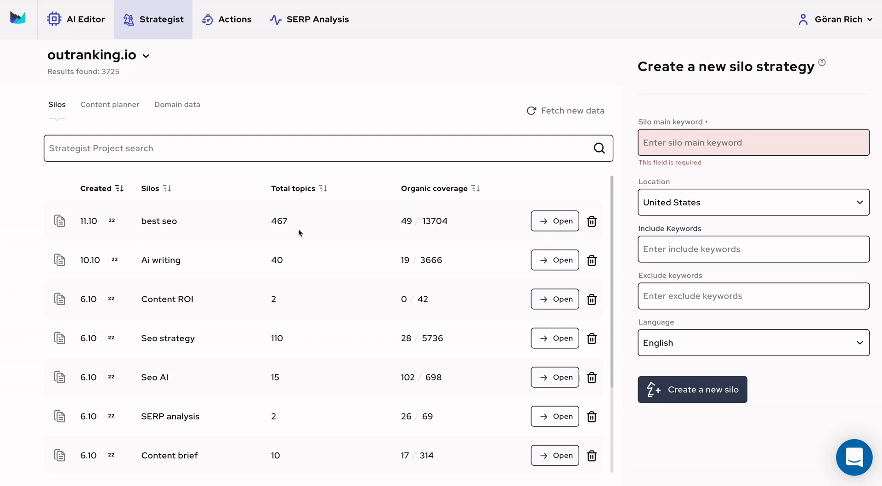
mouse_move(215, 234)
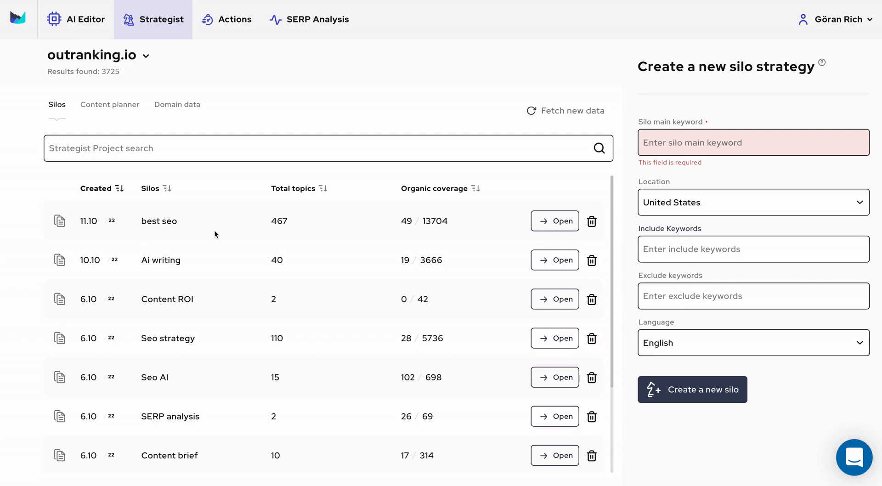
mouse_move(53, 209)
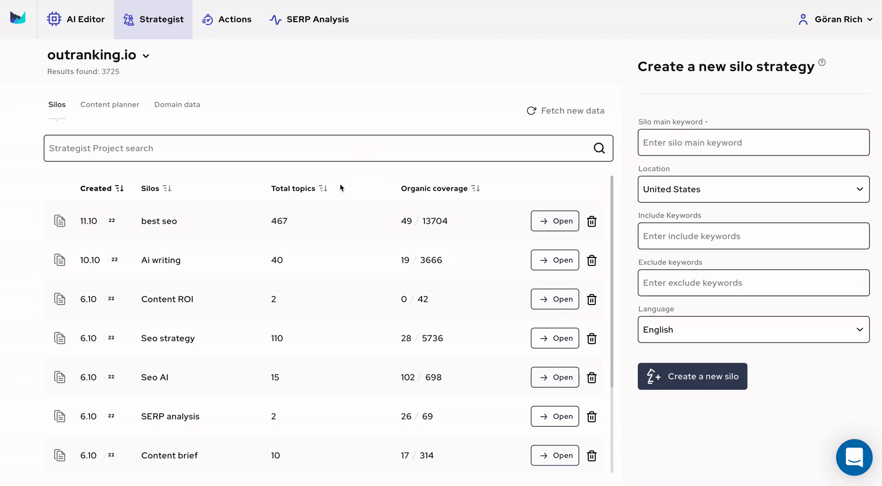
mouse_move(285, 228)
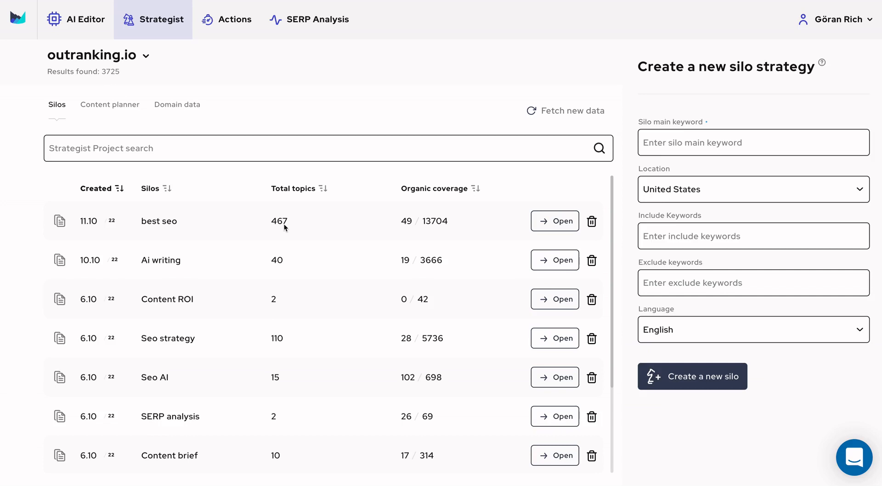
mouse_move(442, 227)
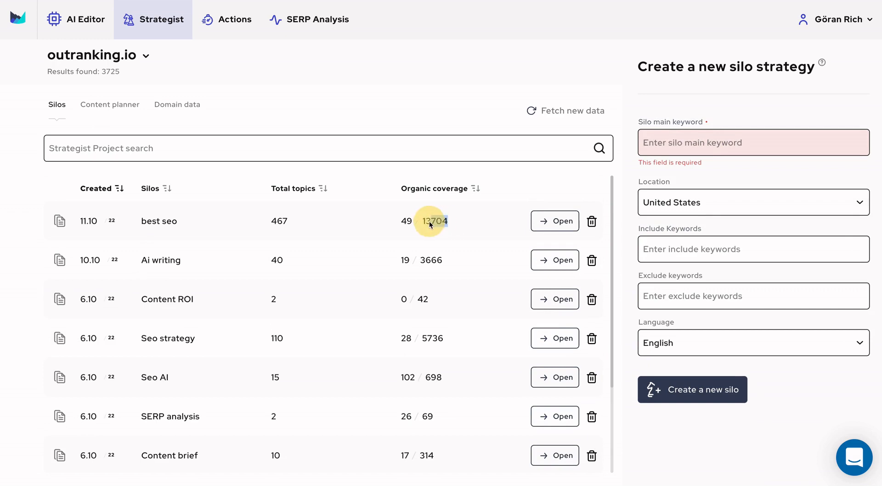
click(555, 221)
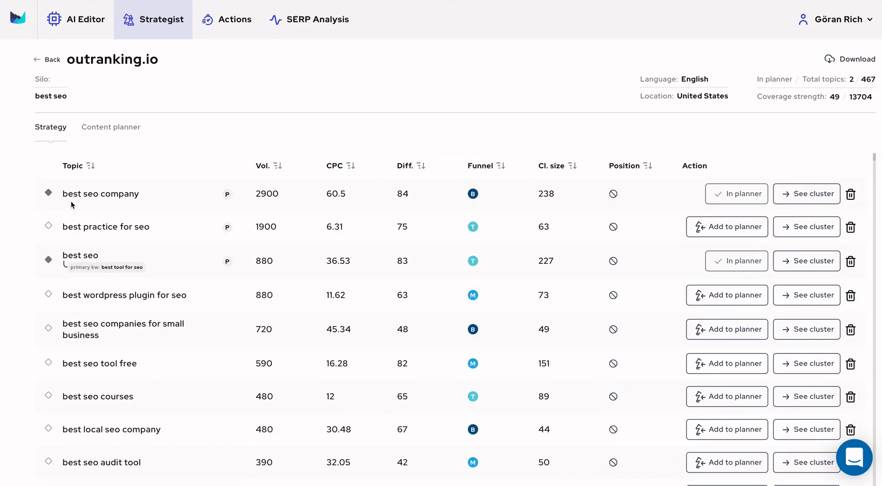
mouse_move(141, 203)
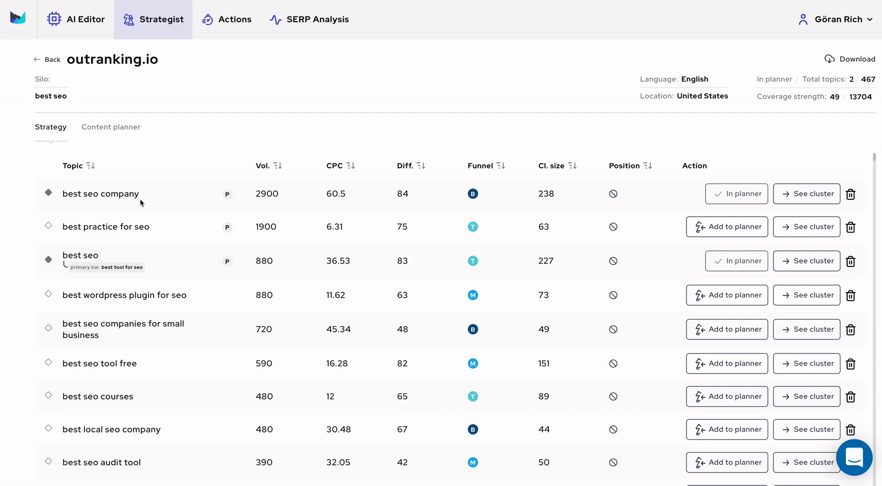
mouse_move(153, 231)
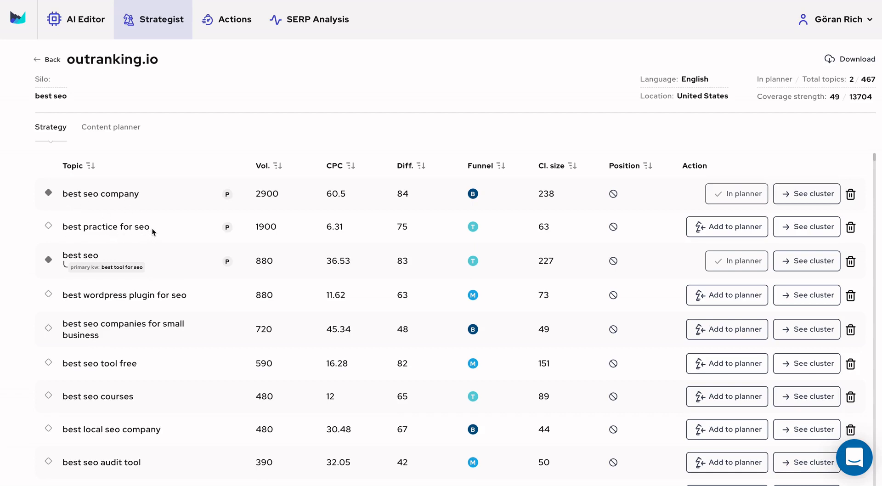
mouse_move(190, 226)
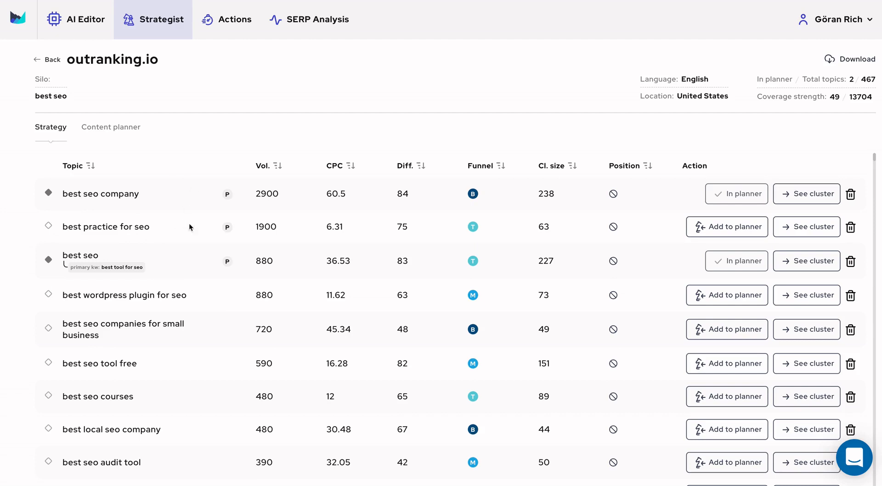
mouse_move(195, 223)
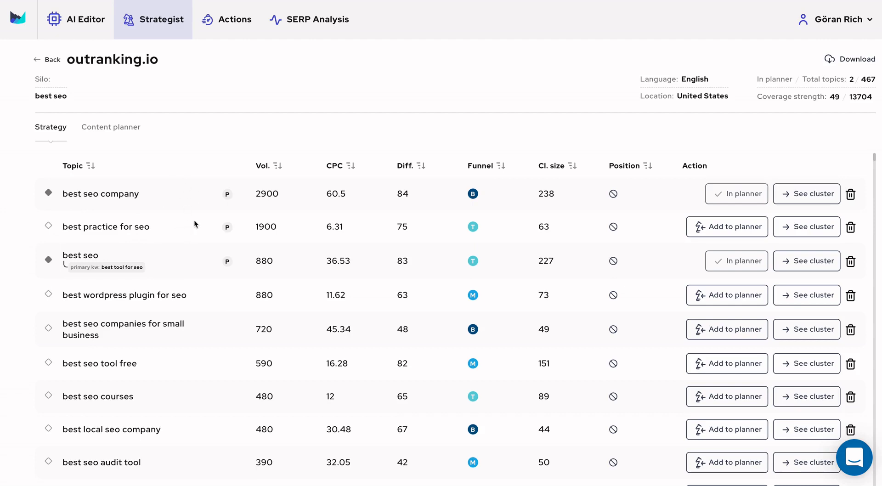
mouse_move(200, 229)
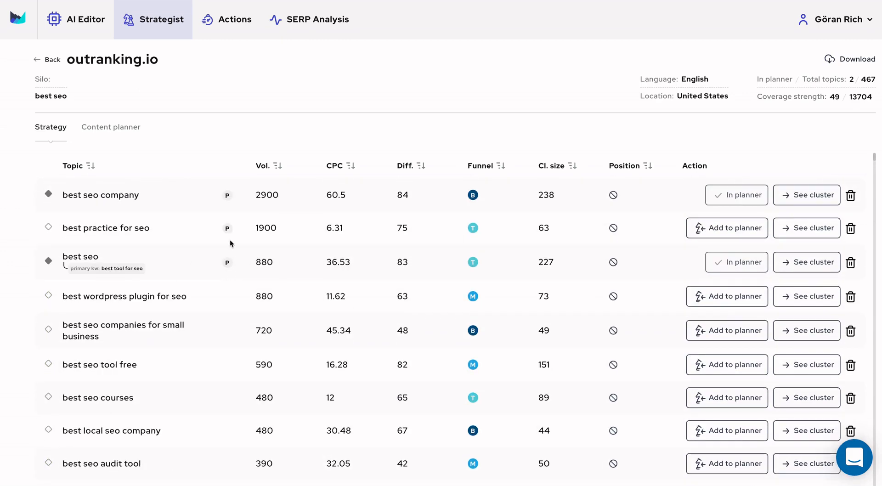
mouse_move(227, 195)
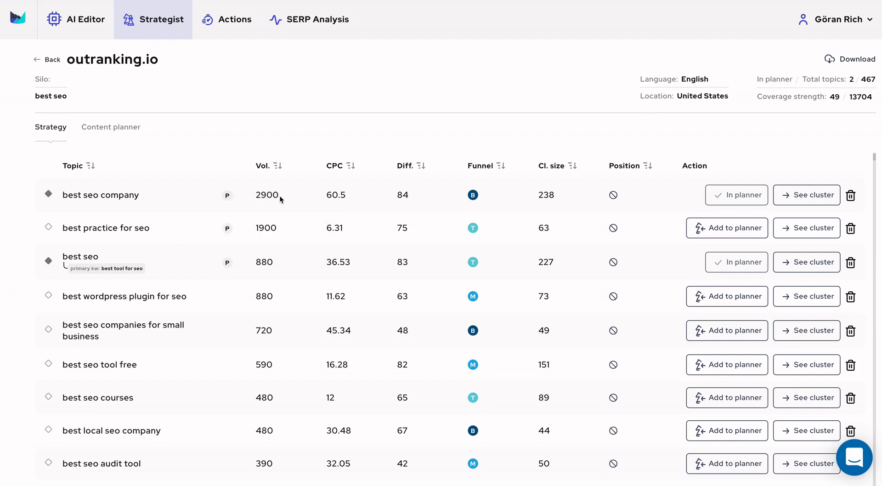
mouse_move(419, 201)
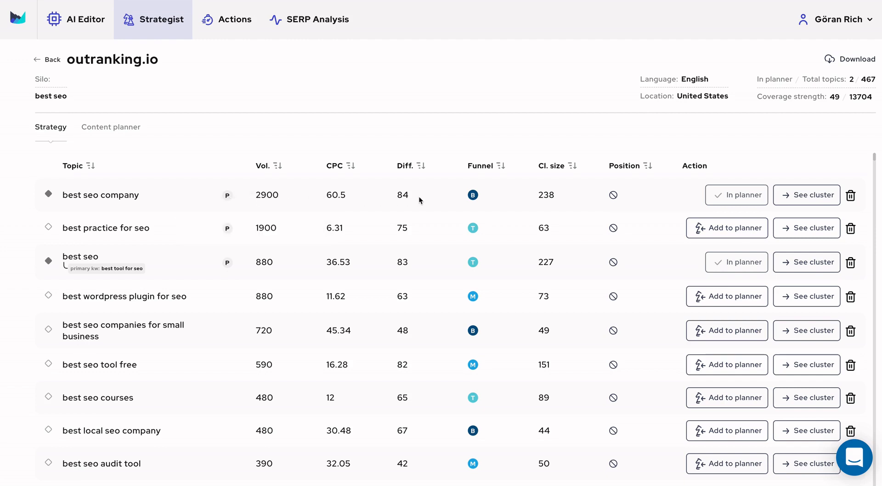
mouse_move(494, 178)
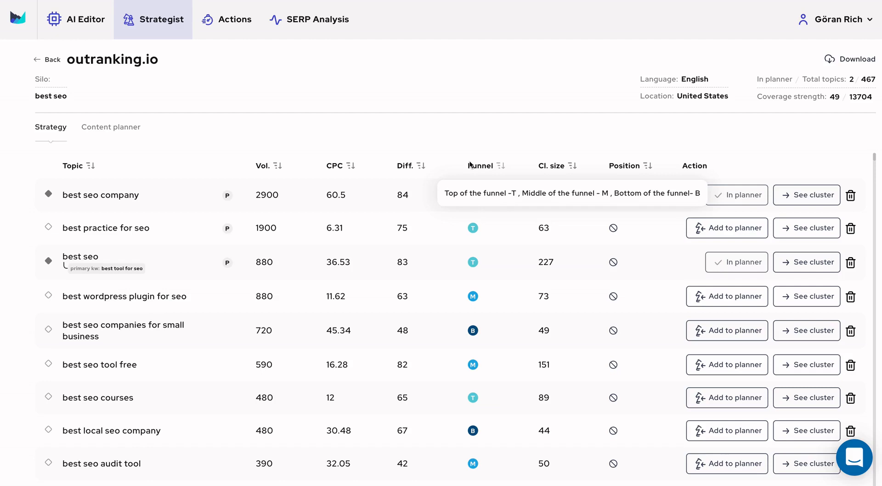
mouse_move(506, 243)
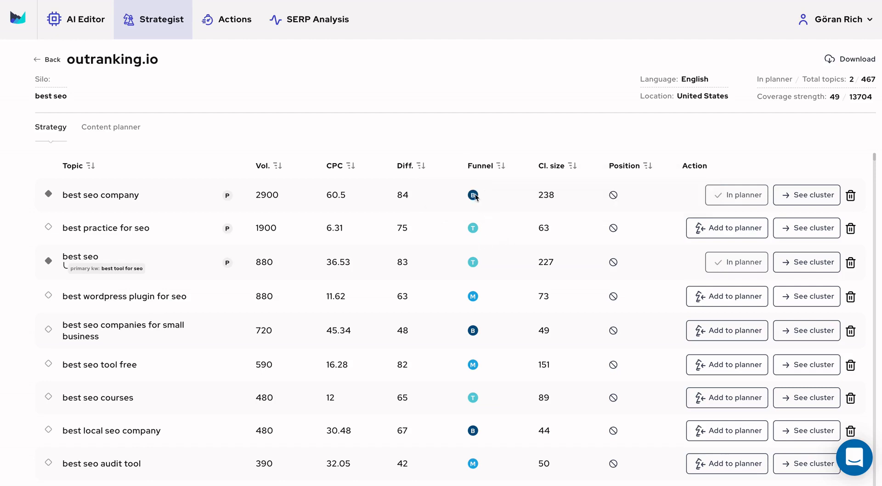
mouse_move(474, 233)
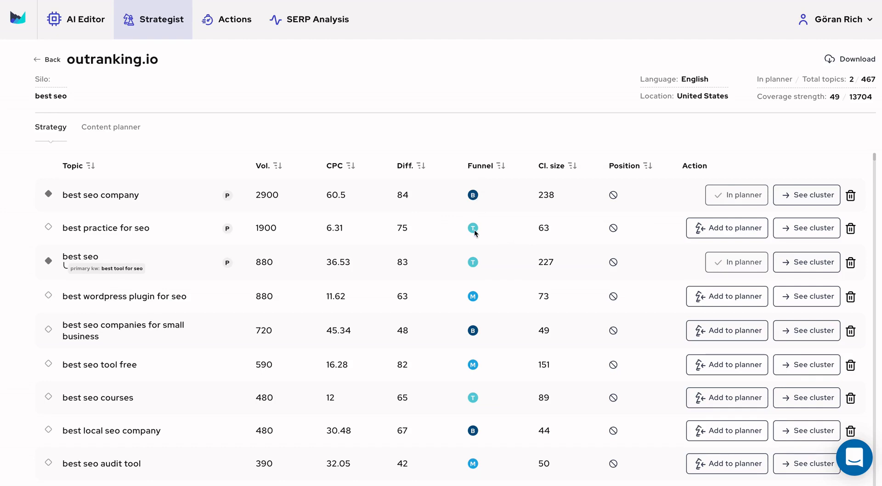
mouse_move(483, 306)
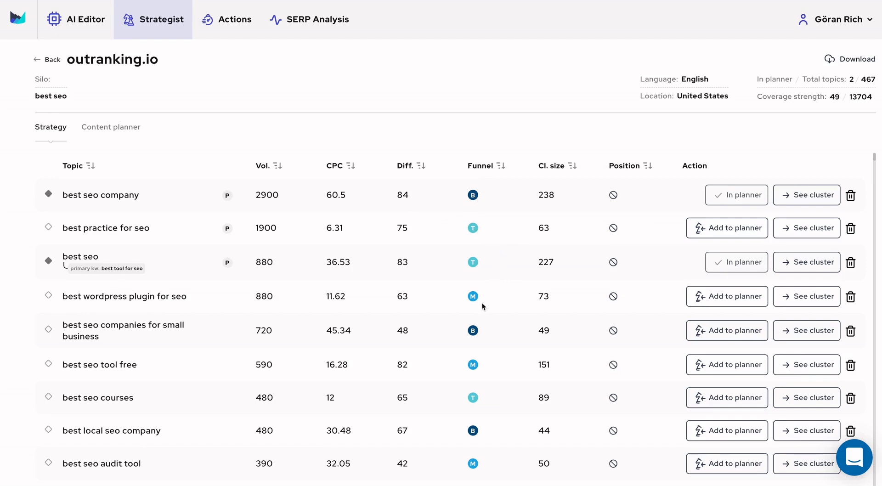
mouse_move(475, 299)
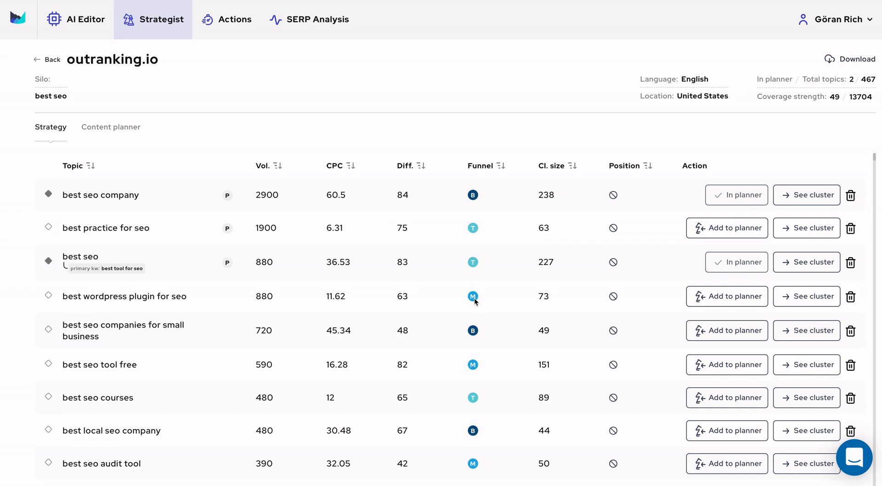
mouse_move(452, 307)
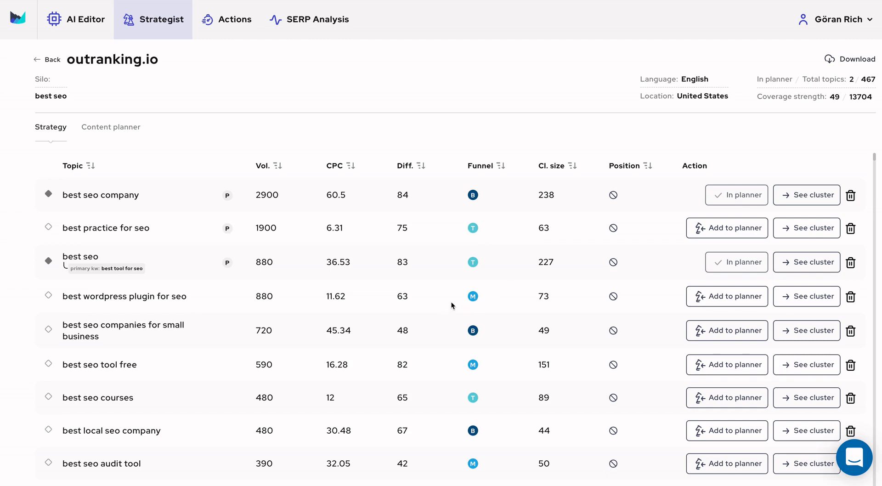
mouse_move(456, 300)
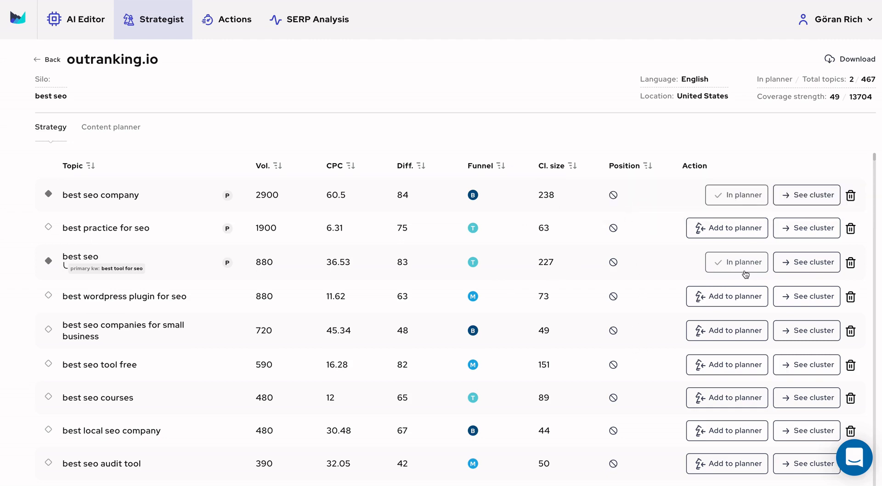
mouse_move(706, 395)
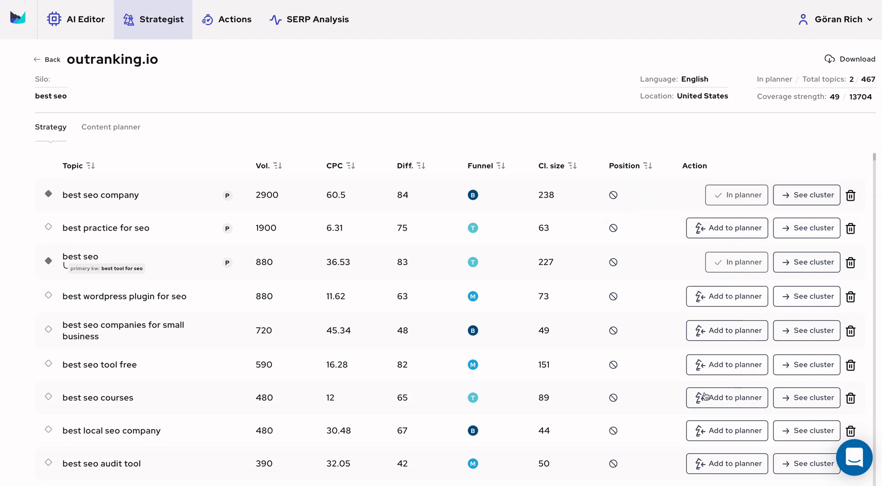
mouse_move(155, 362)
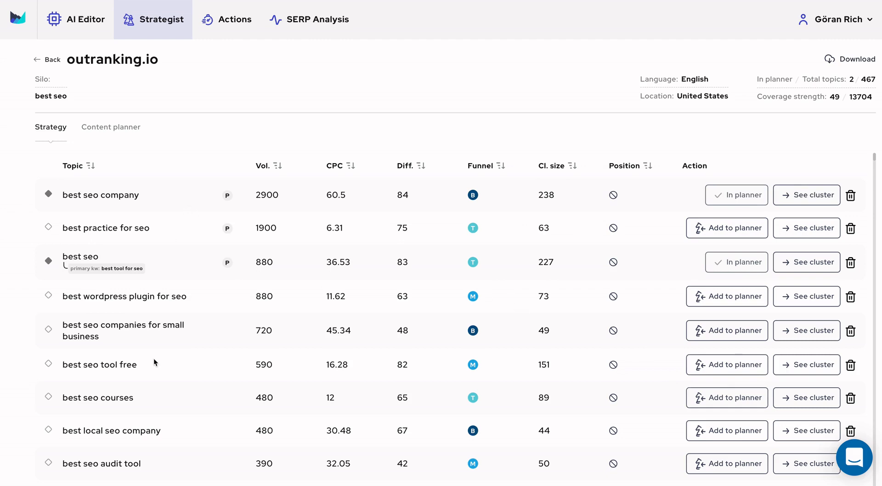
mouse_move(804, 202)
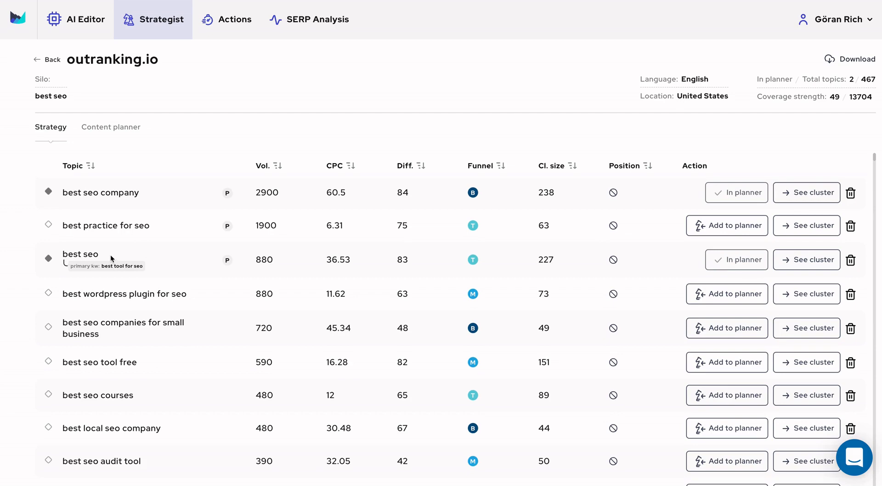
click(807, 260)
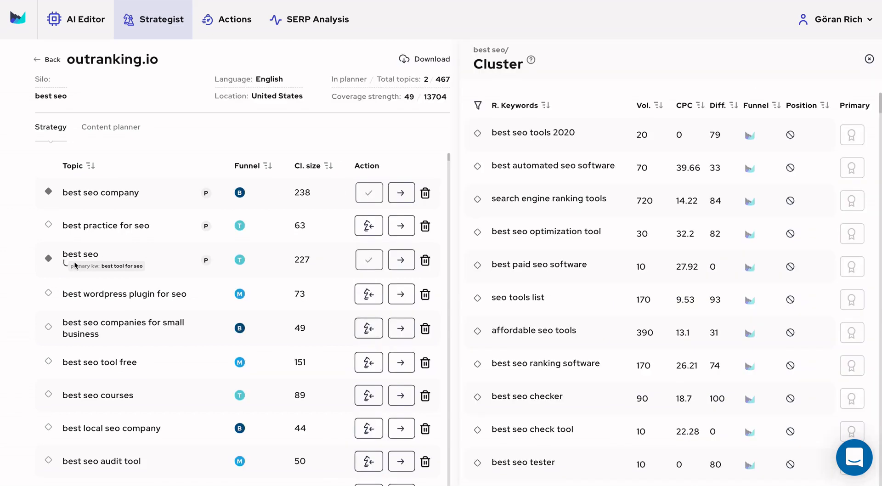
mouse_move(96, 261)
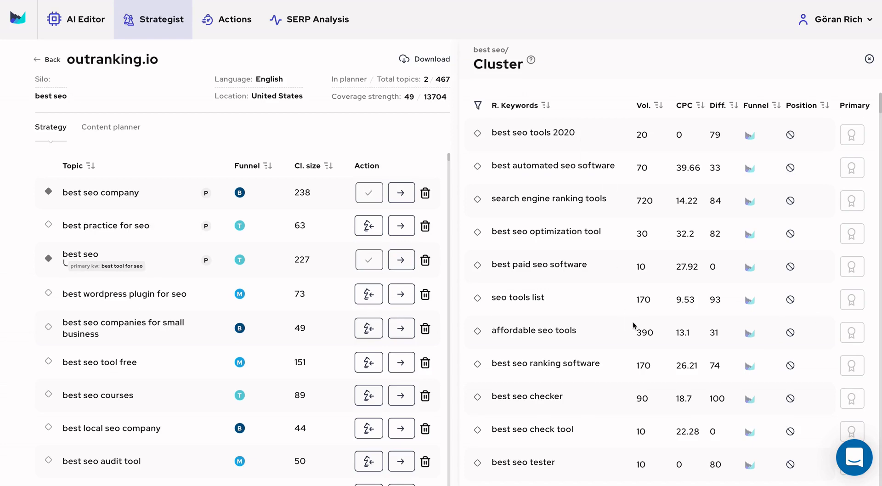
scroll(down, 3)
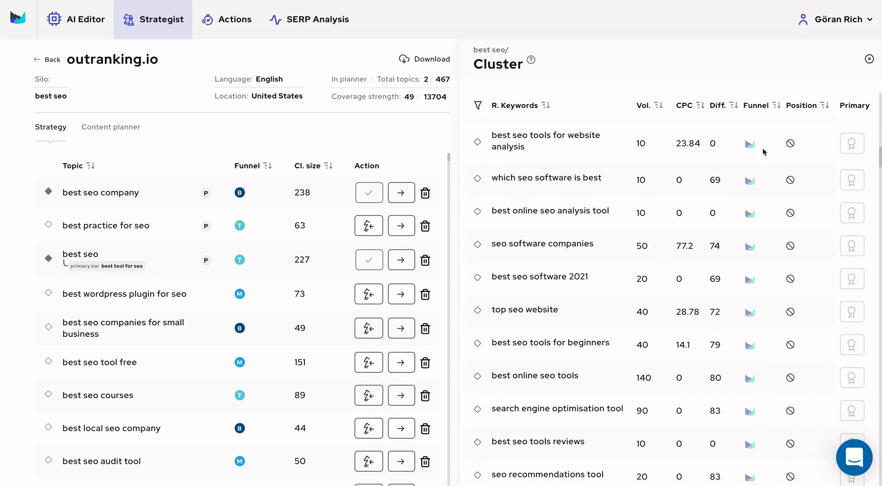
scroll(down, 3)
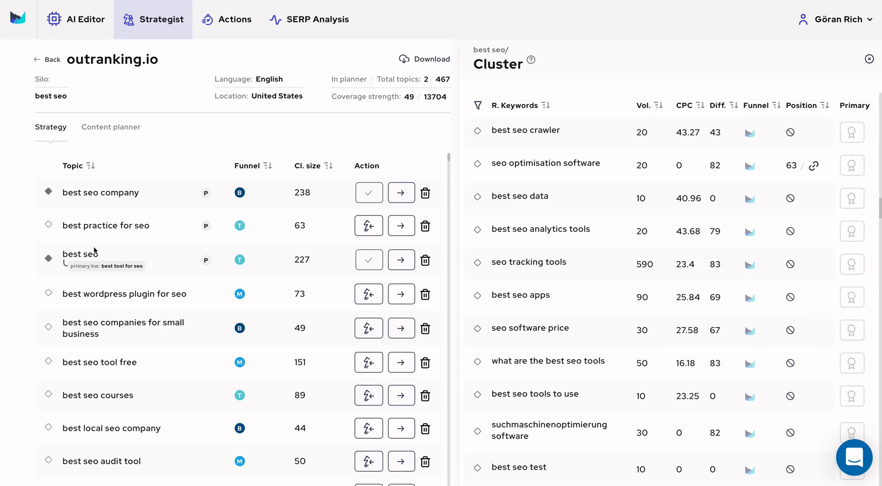
mouse_move(788, 246)
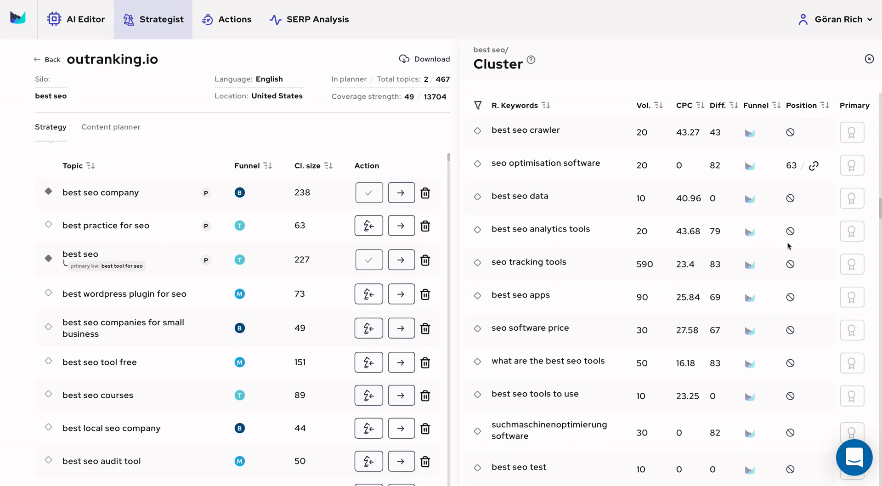
scroll(down, 3)
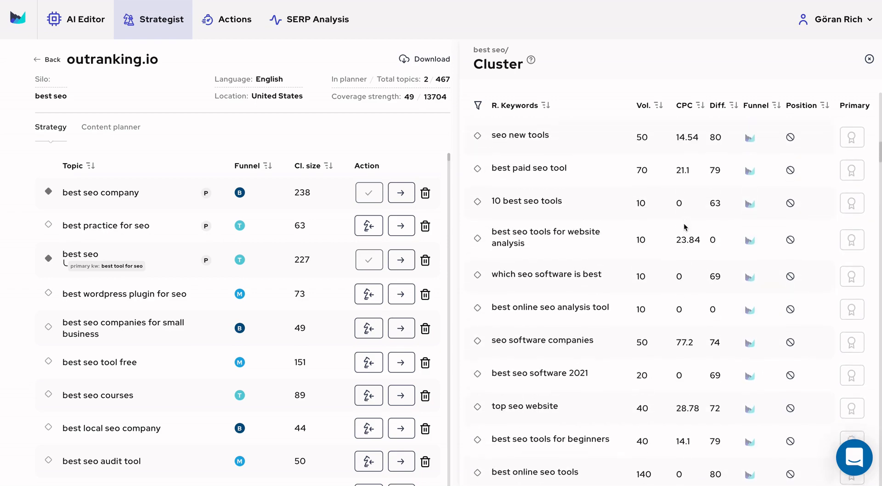
scroll(down, 3)
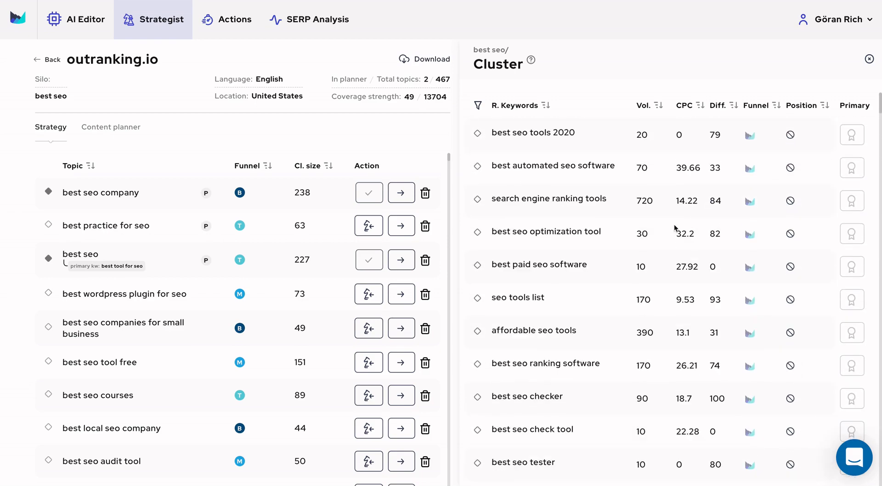
mouse_move(731, 219)
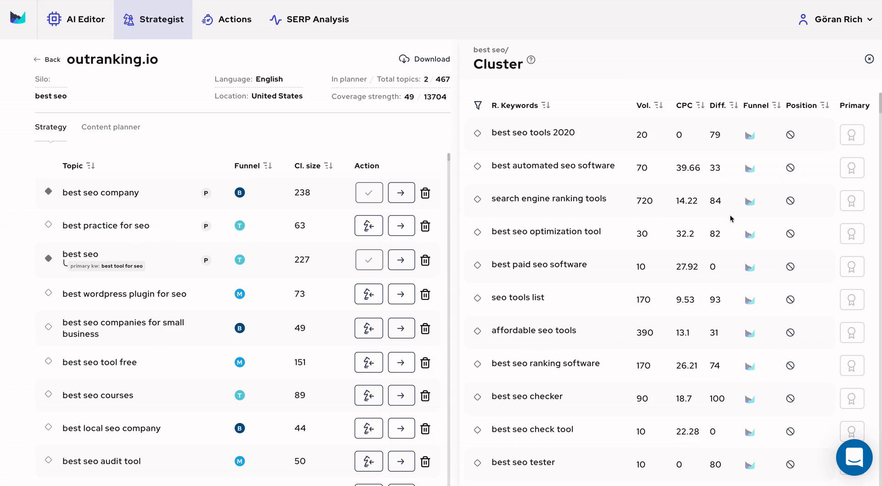
Show best seo company's cluster sorted by volume descending and select seo digital marketing agencies.
click(100, 193)
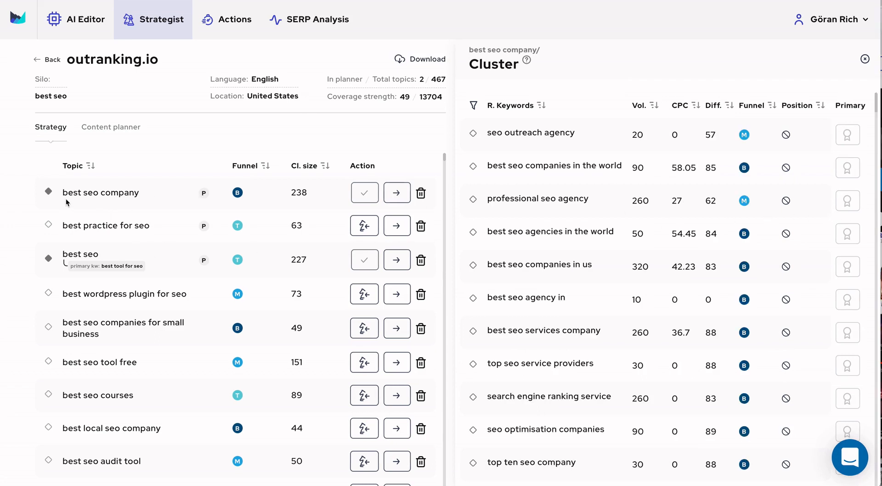
mouse_move(167, 204)
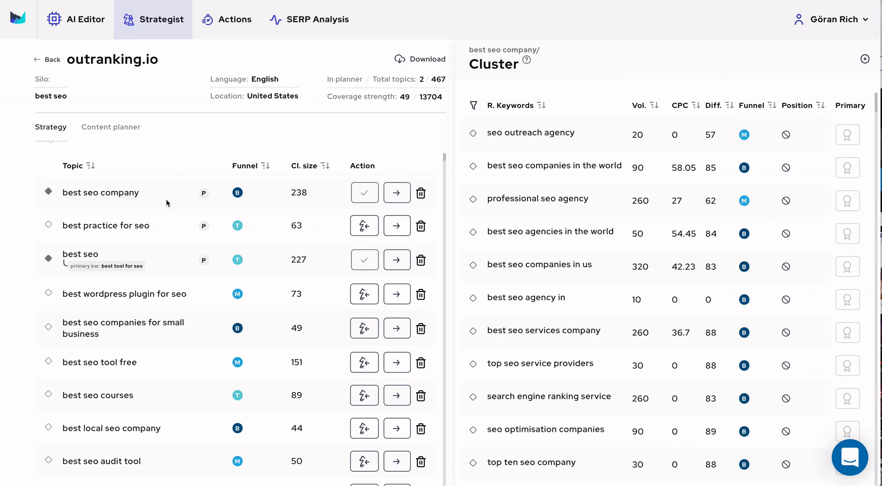
mouse_move(143, 195)
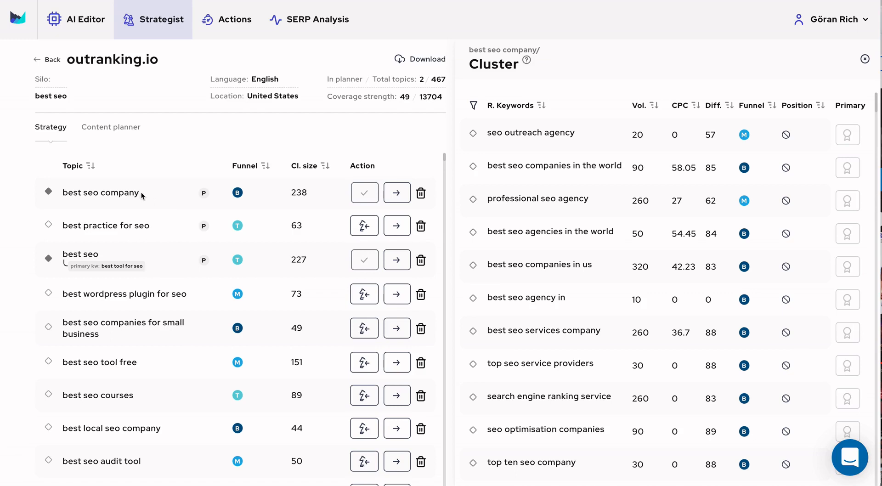
click(655, 105)
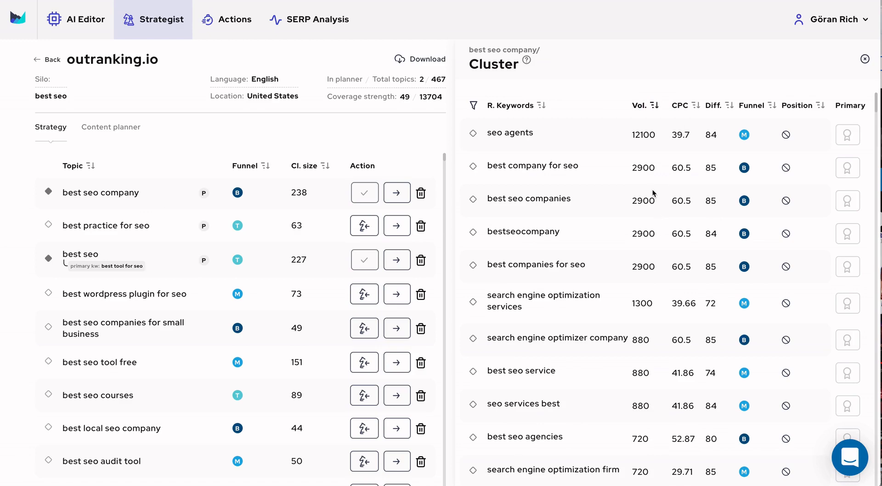
scroll(down, 3)
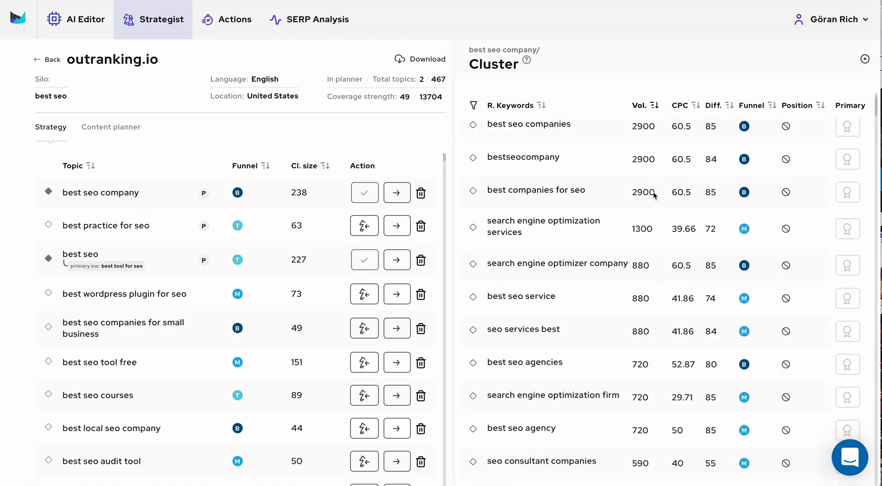
scroll(down, 3)
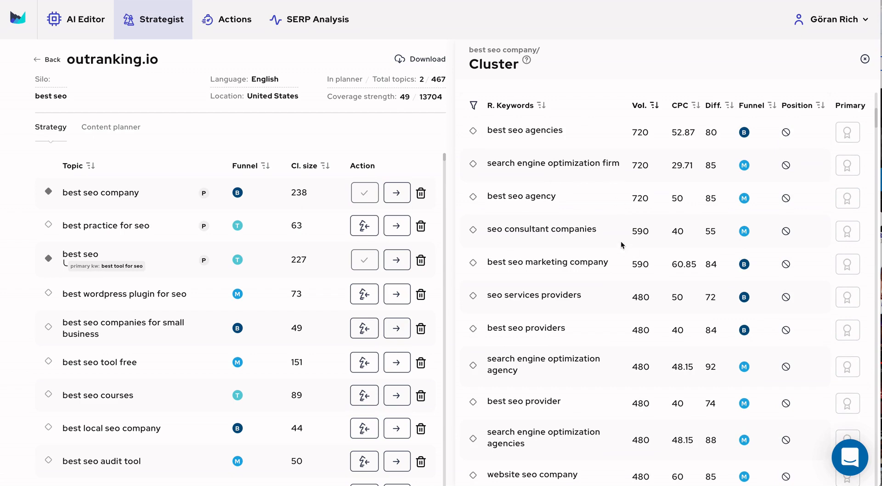
scroll(down, 3)
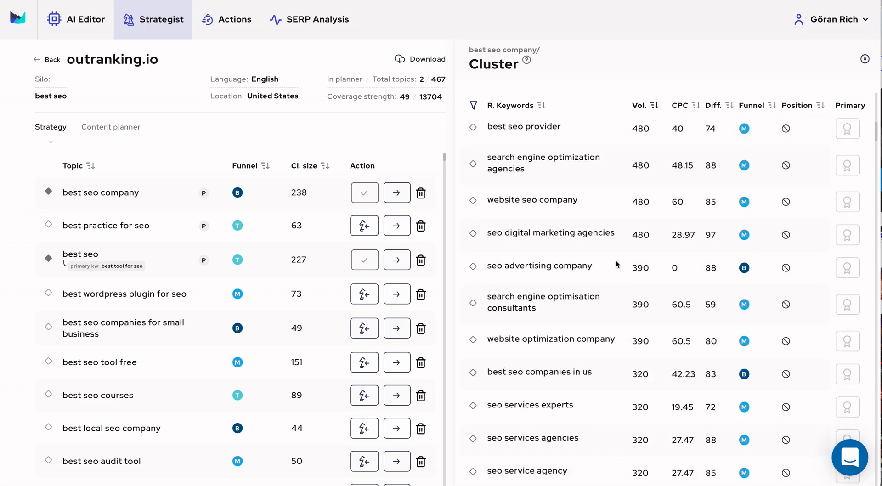
scroll(down, 3)
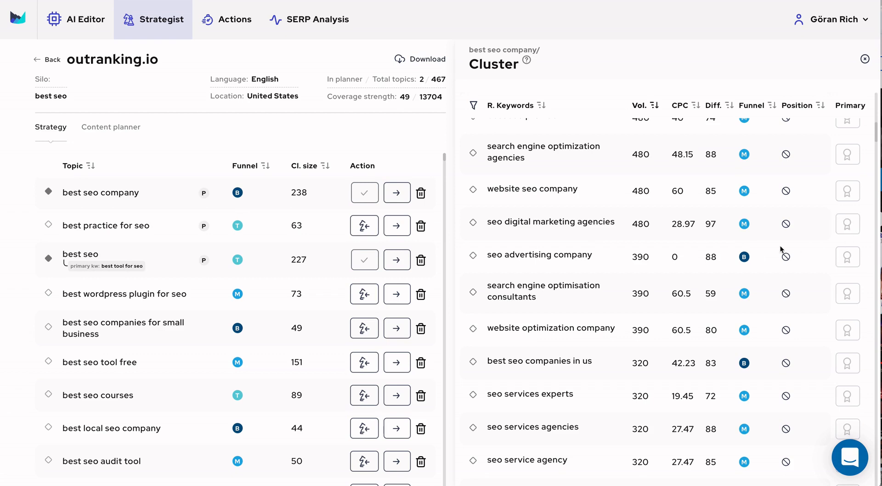
mouse_move(557, 162)
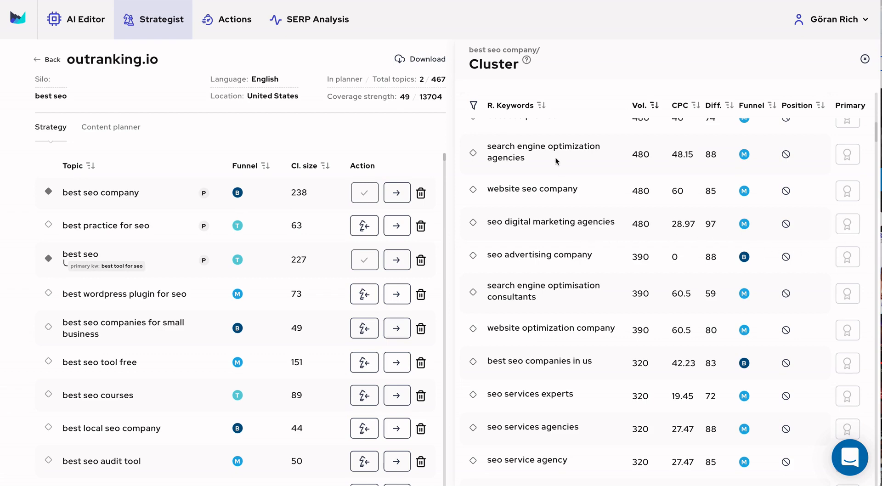
mouse_move(491, 228)
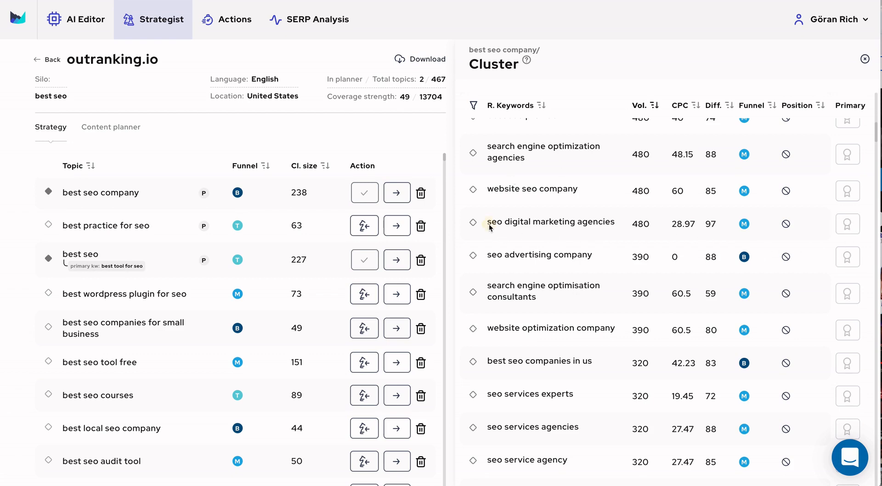
double_click(550, 221)
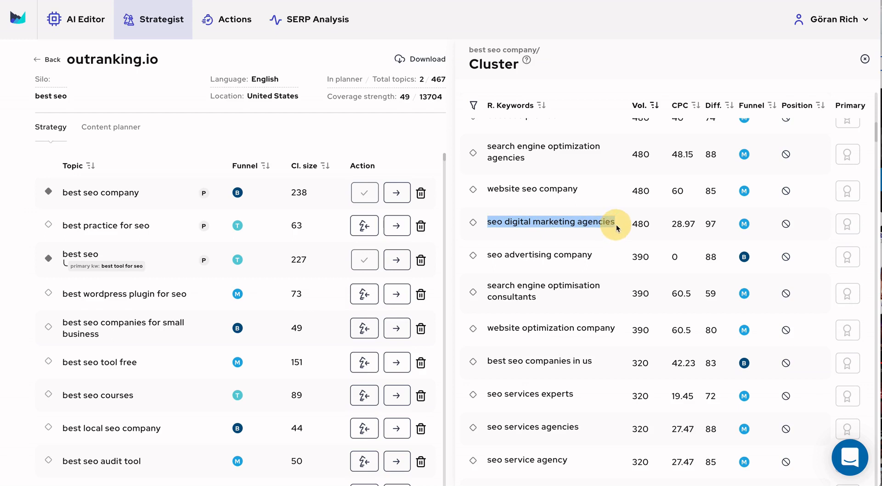
mouse_move(510, 226)
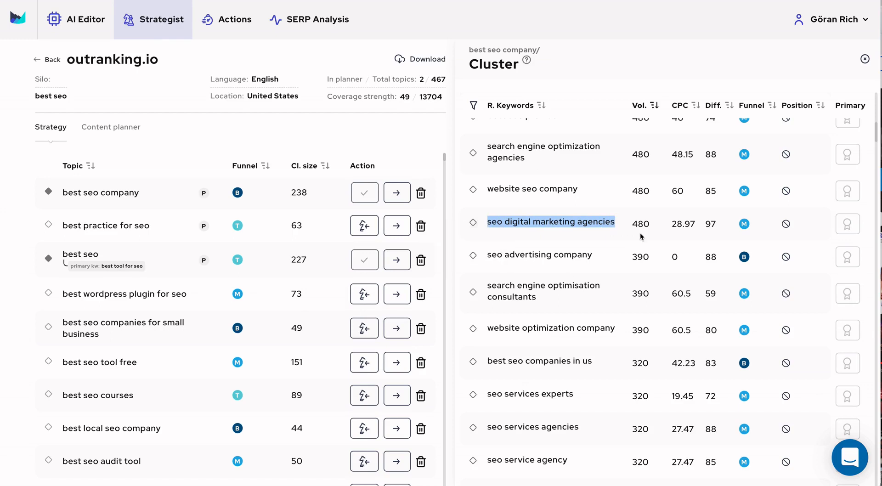
mouse_move(619, 231)
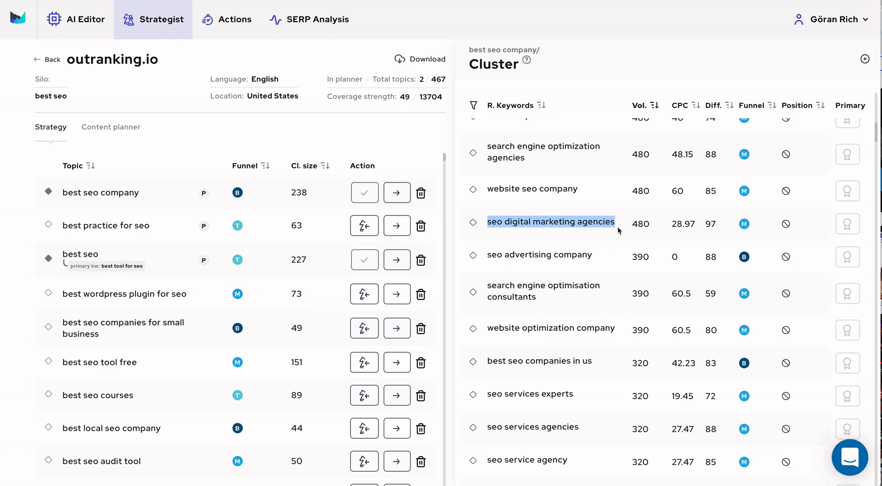
Mark seo digital marketing agencies as Primary and select the best seo company topic name.
click(848, 225)
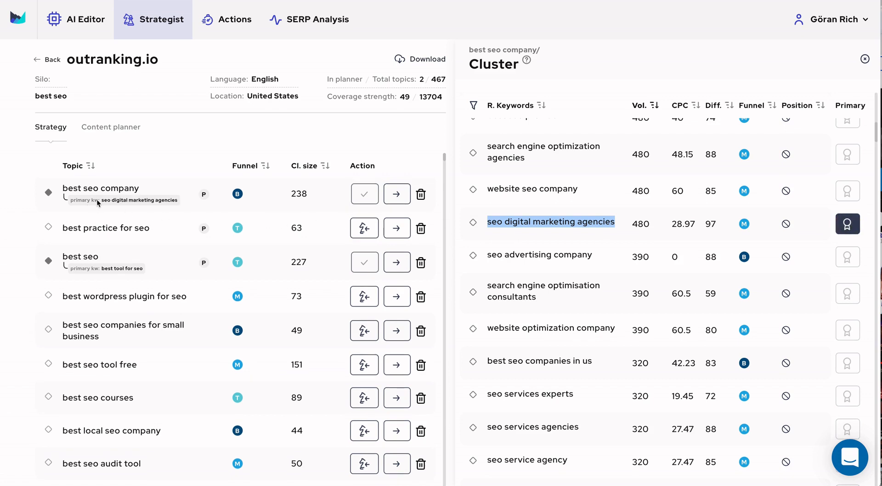
mouse_move(103, 204)
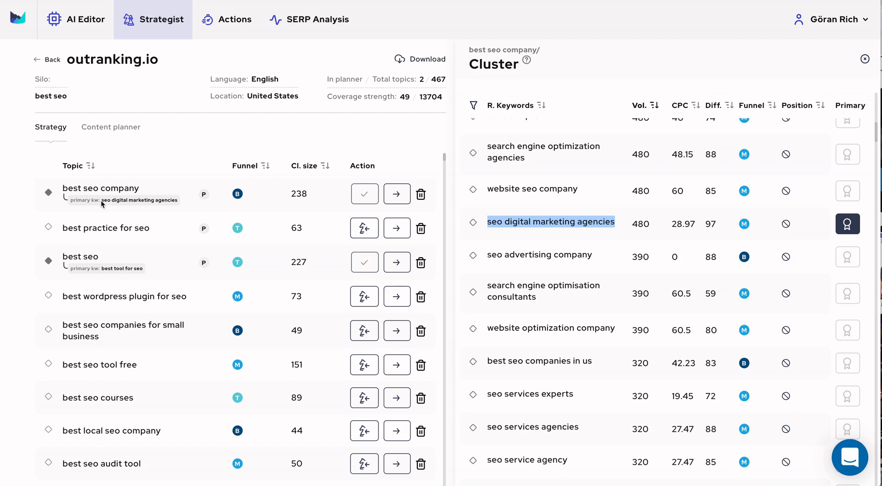
mouse_move(179, 205)
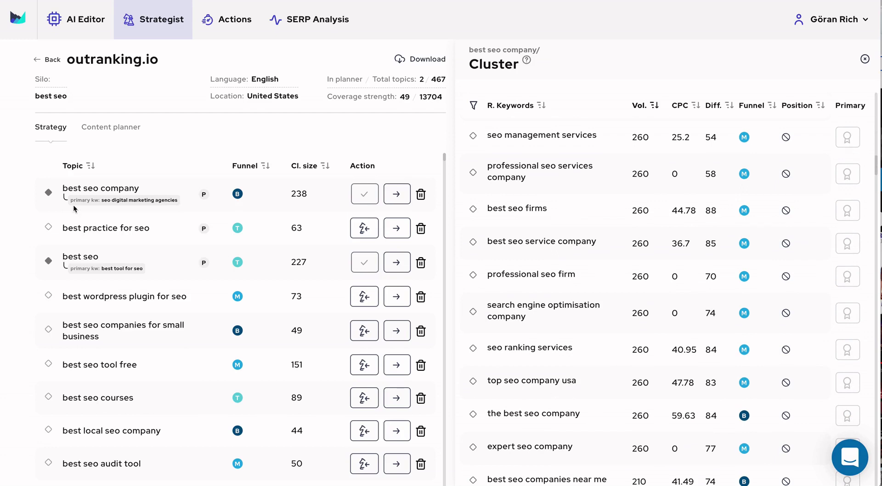
double_click(100, 188)
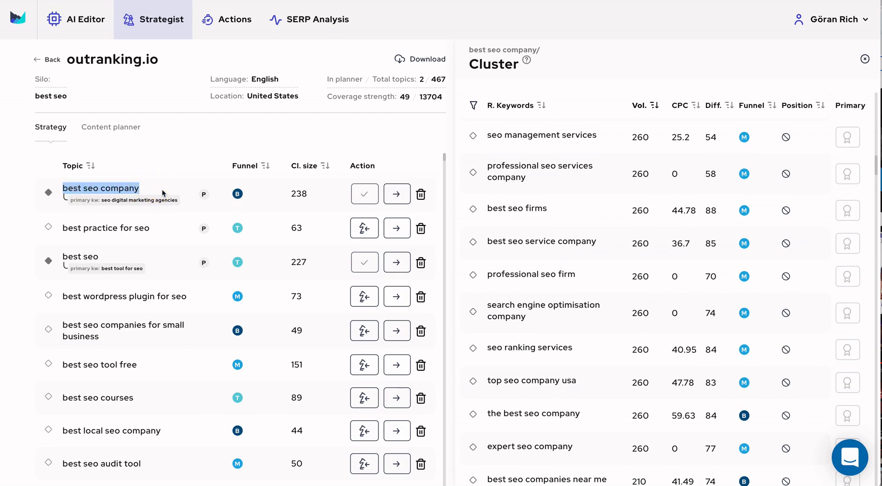
scroll(down, 3)
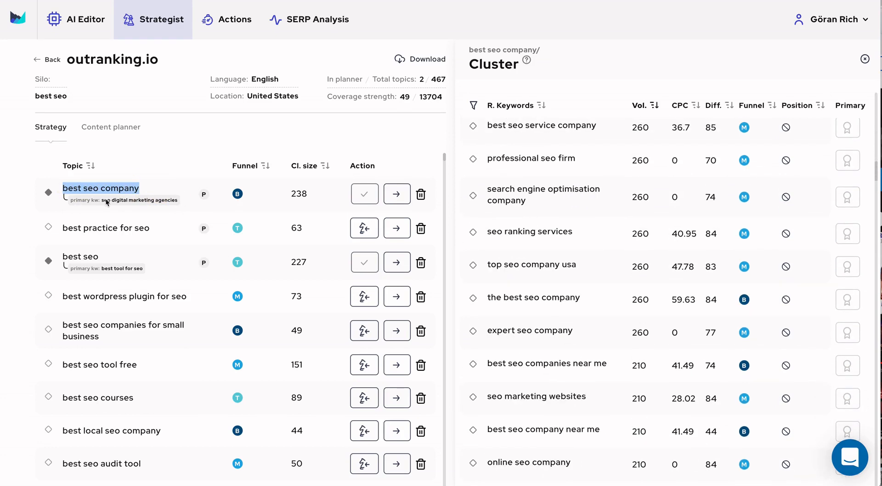
mouse_move(179, 206)
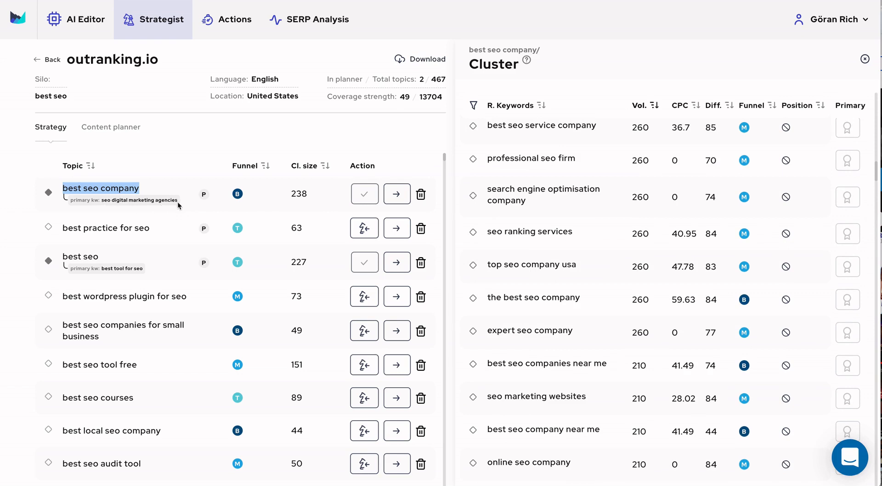
mouse_move(163, 204)
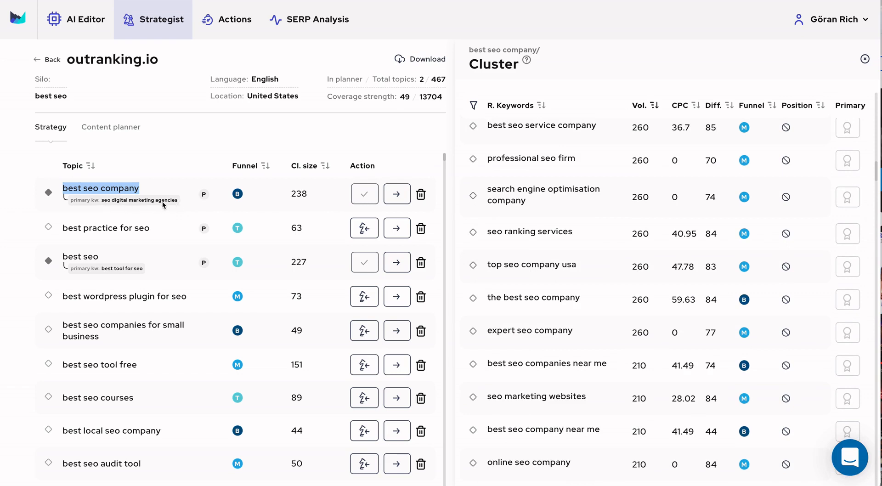
mouse_move(707, 230)
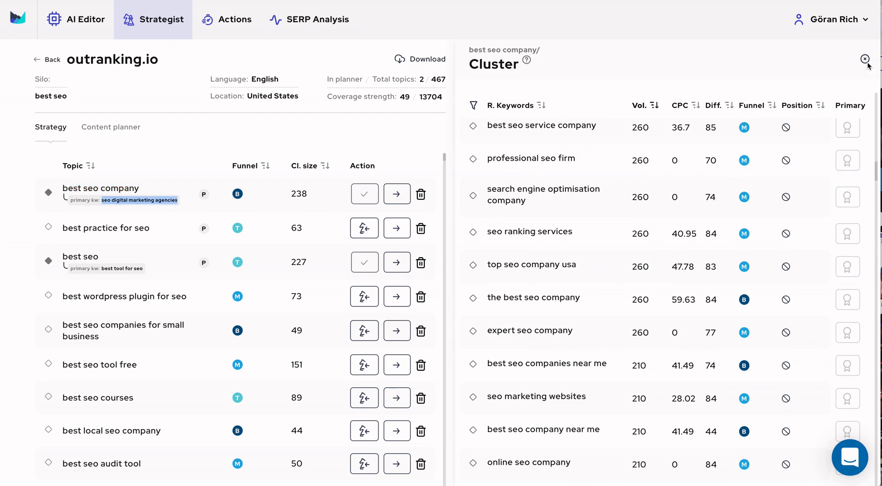
Close the cluster panel and create a best seo company document in the silo's content planner.
click(866, 58)
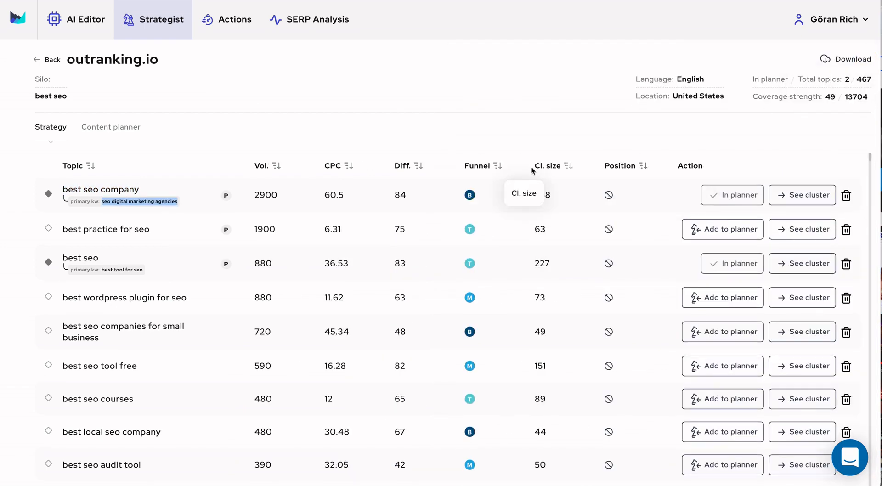
mouse_move(736, 184)
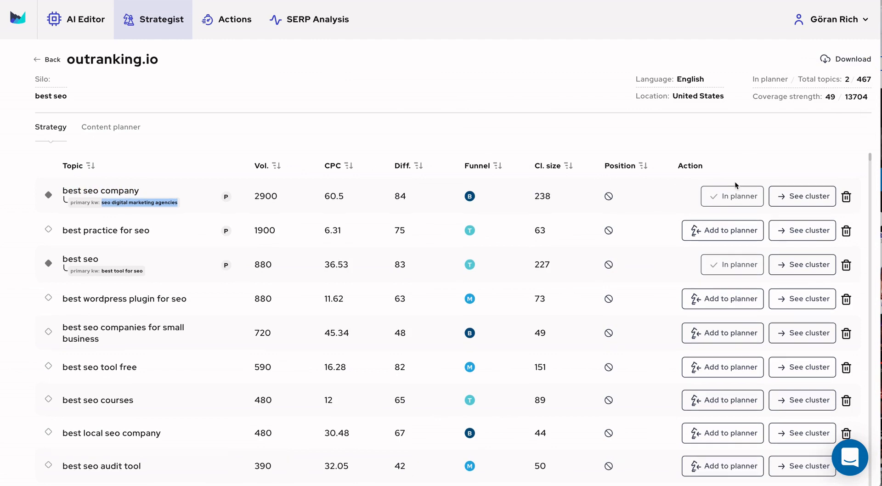
mouse_move(564, 283)
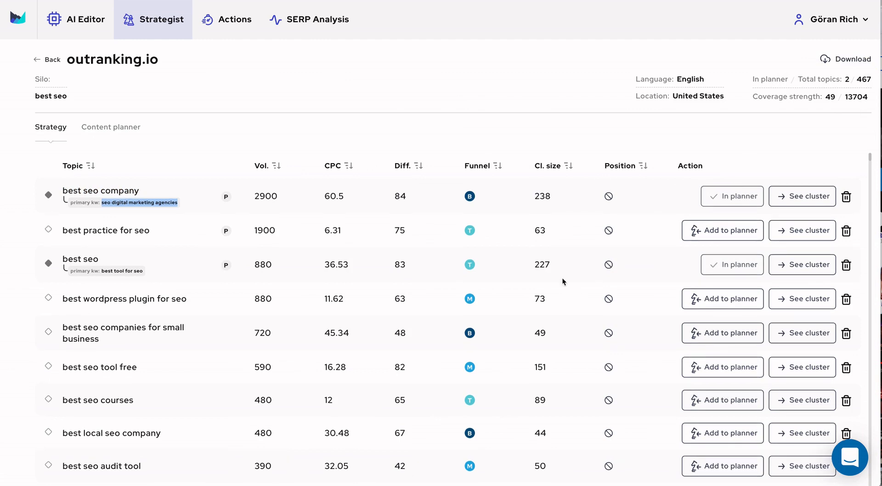
click(110, 128)
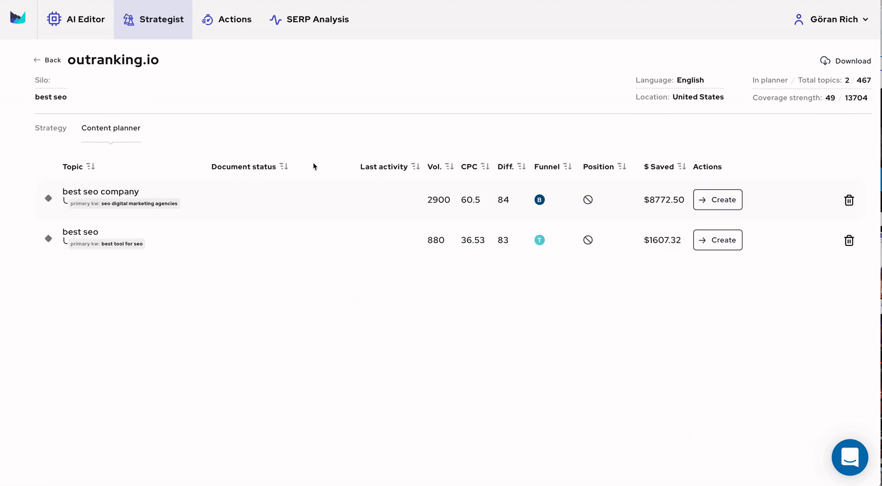
click(718, 200)
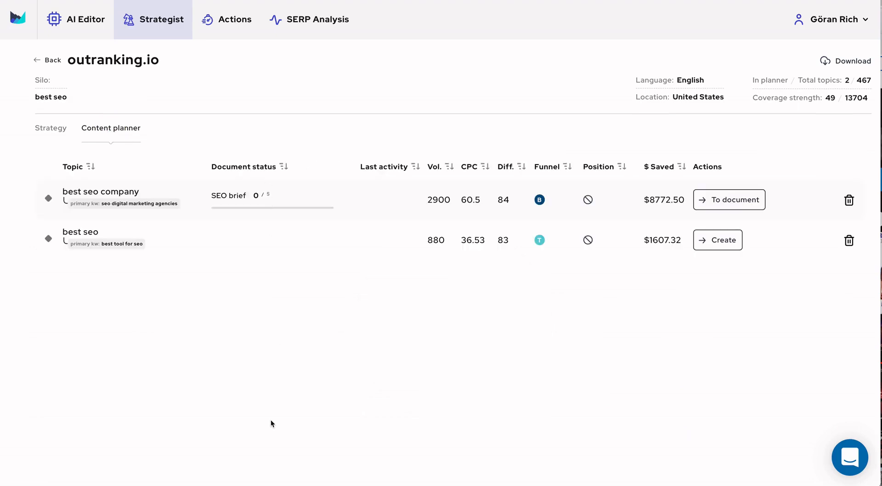
mouse_move(264, 328)
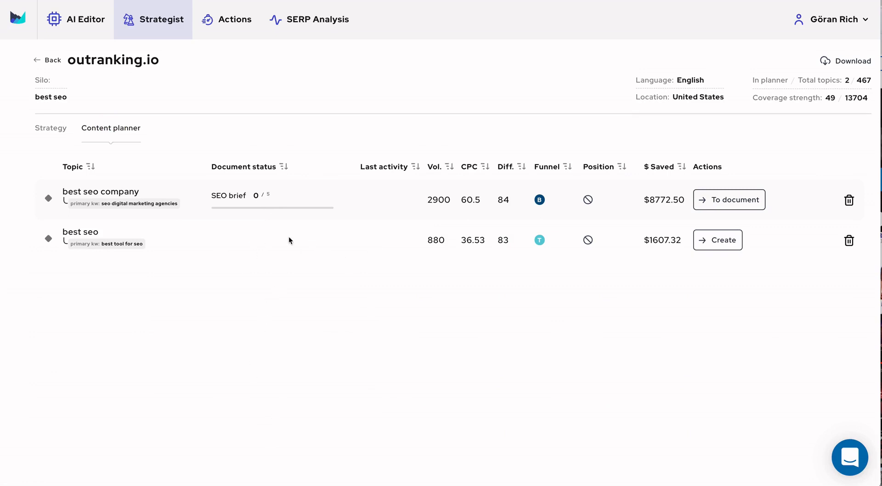
Return to the silos list and view the outranking.io project-wide content planner.
click(51, 60)
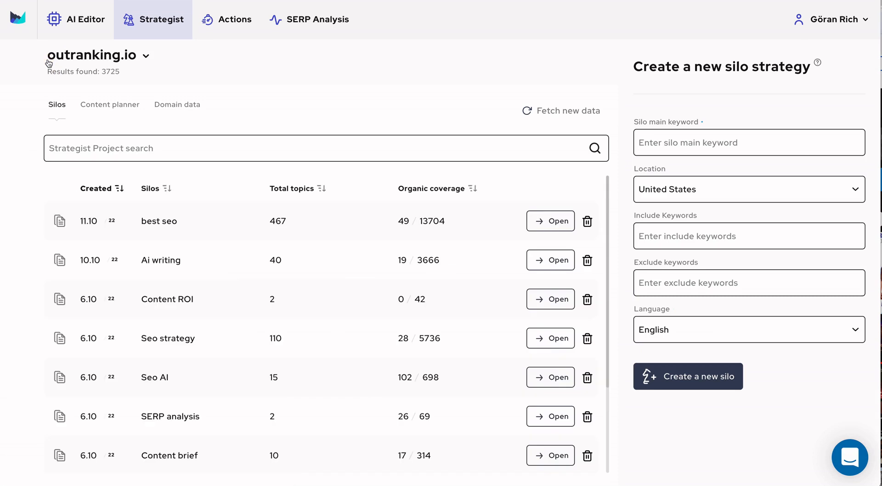
mouse_move(80, 62)
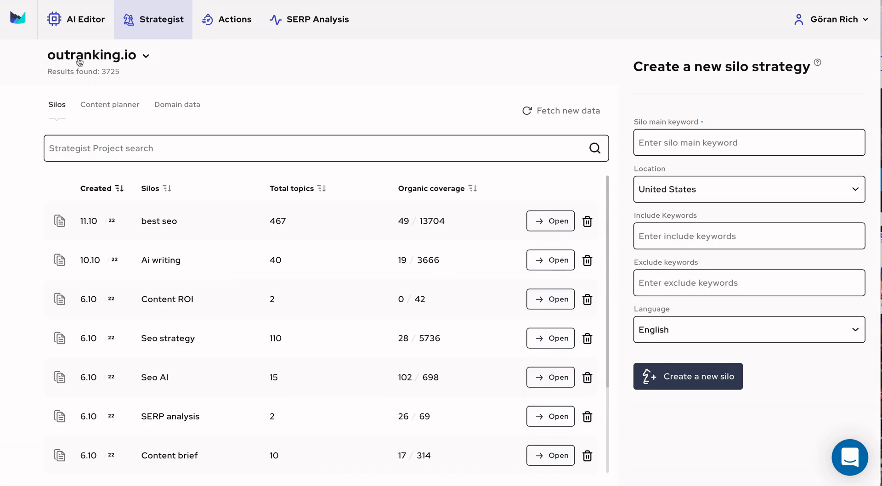
click(109, 104)
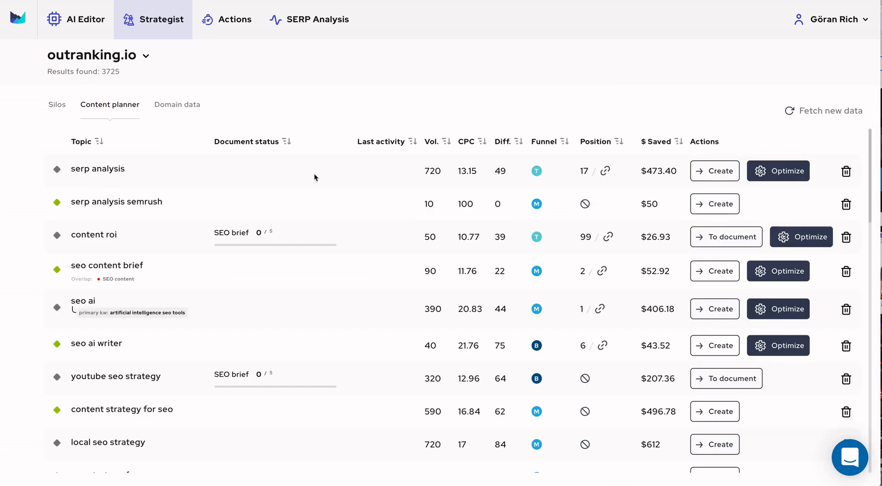
scroll(down, 3)
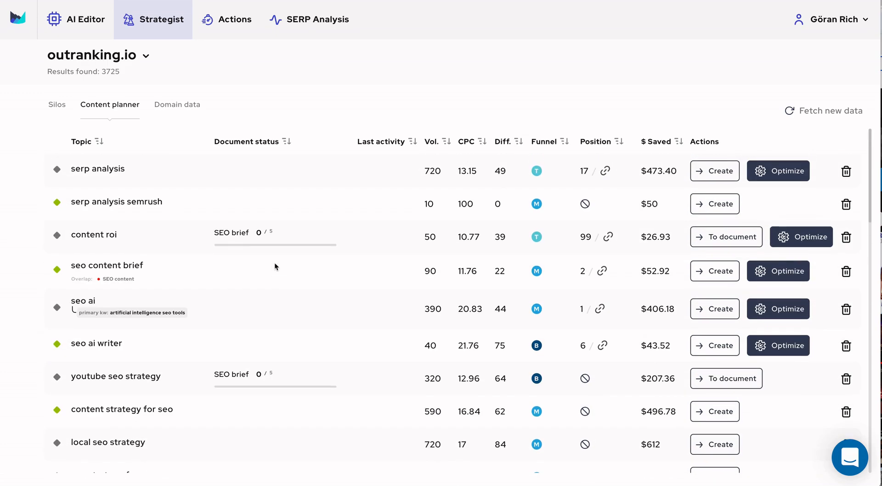
mouse_move(146, 331)
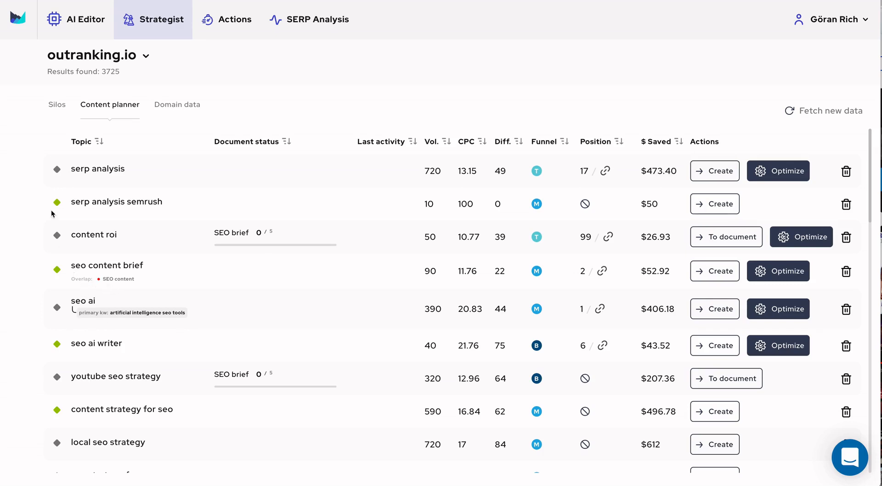
mouse_move(136, 284)
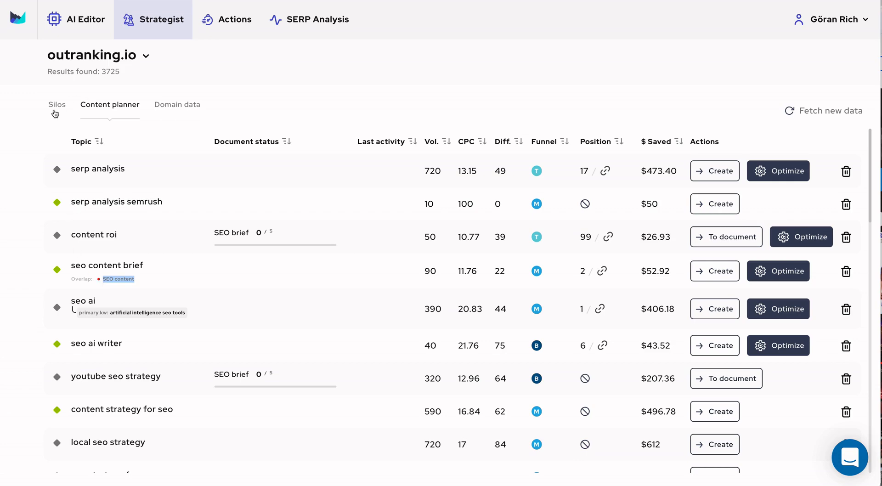
click(57, 104)
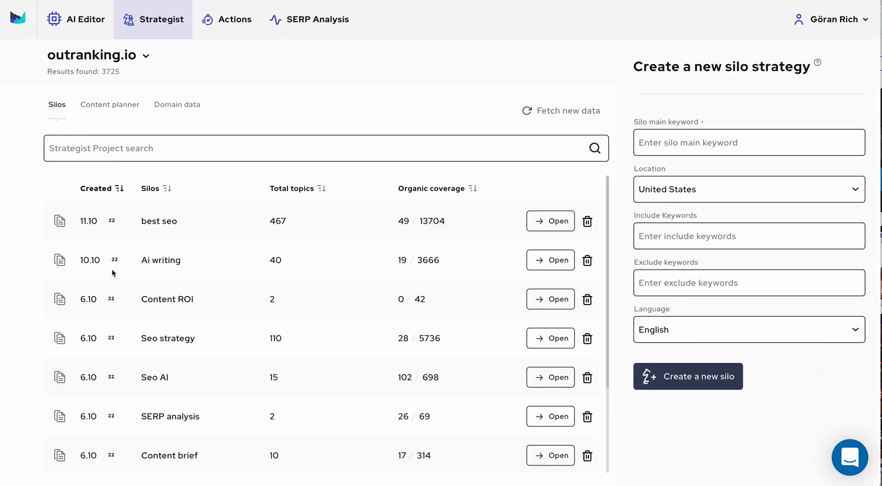
scroll(down, 3)
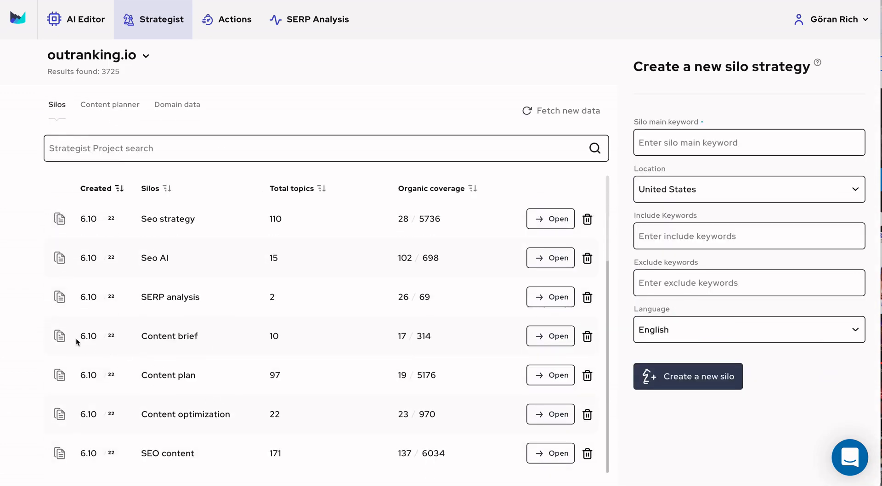
click(551, 335)
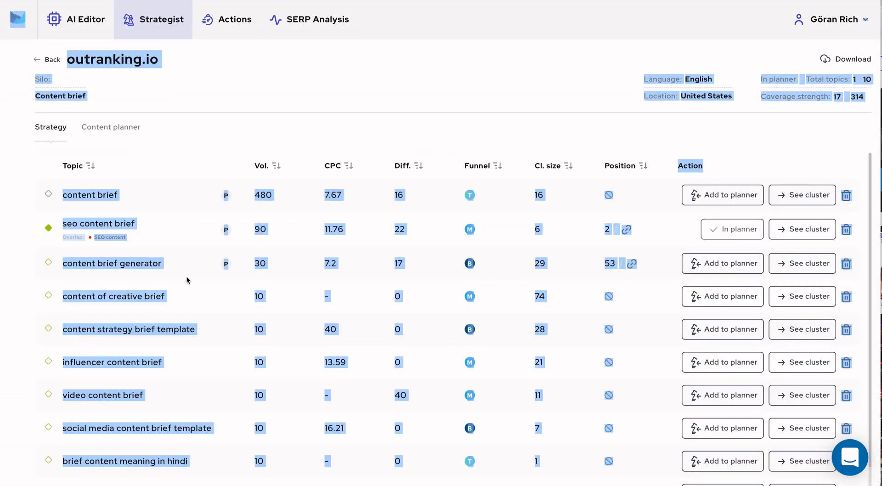
mouse_move(109, 237)
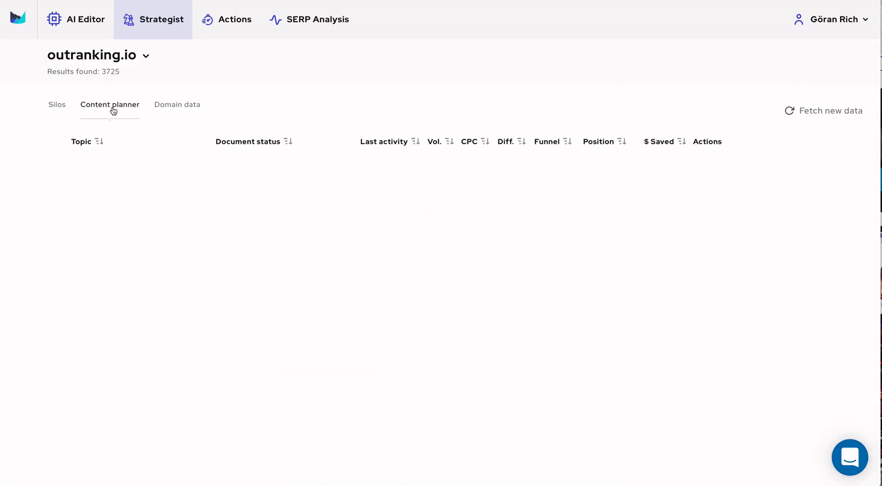
Open the ai writing Optimize checklist (3/12) and scroll through its internal-link suggestions.
click(110, 104)
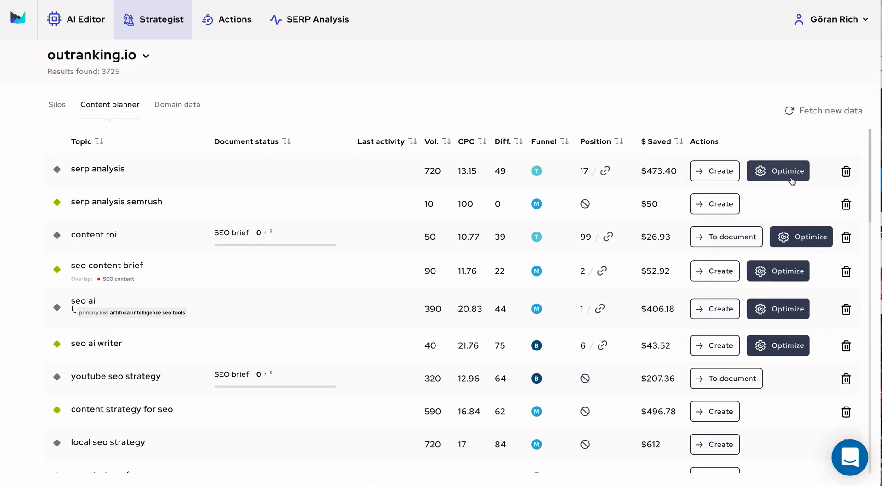
mouse_move(794, 177)
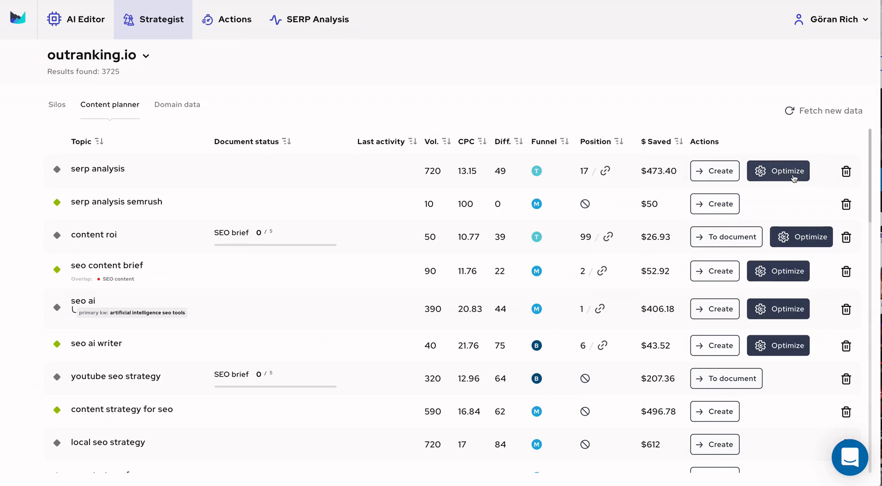
click(778, 171)
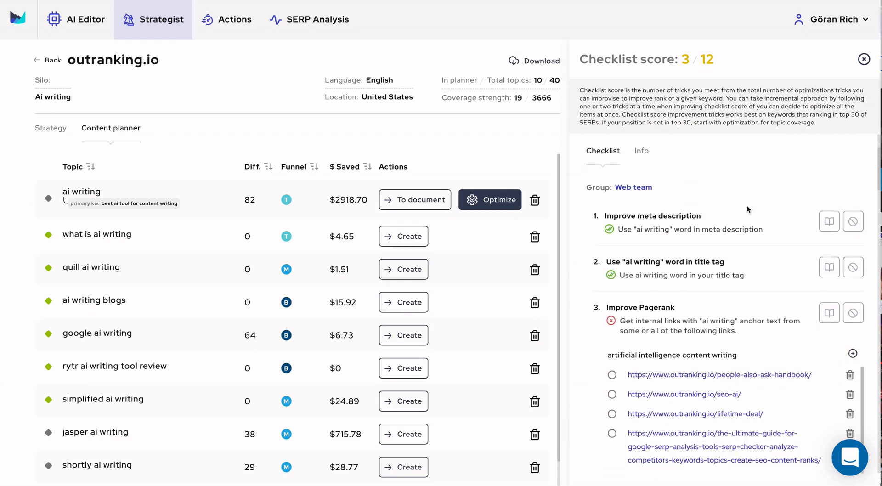
scroll(down, 3)
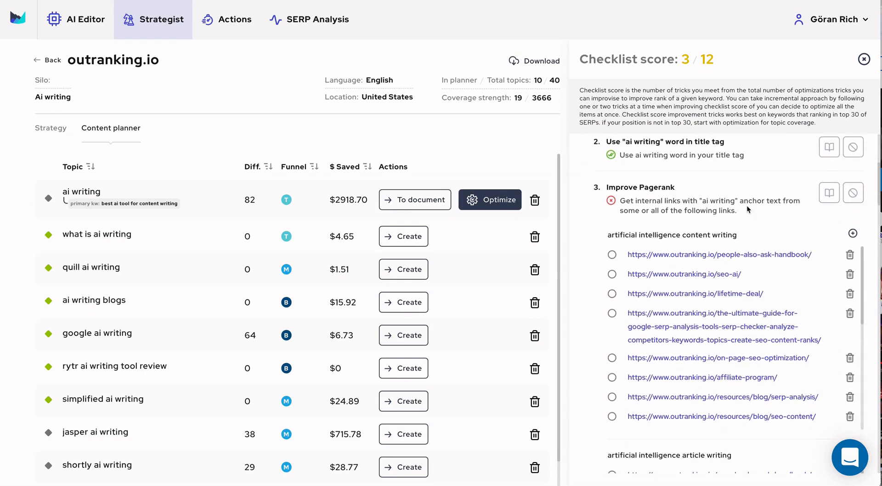
scroll(down, 3)
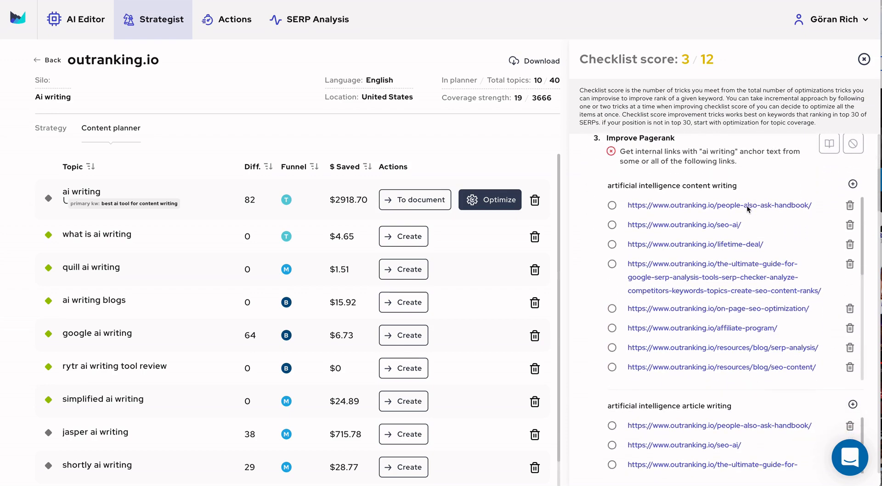
scroll(down, 3)
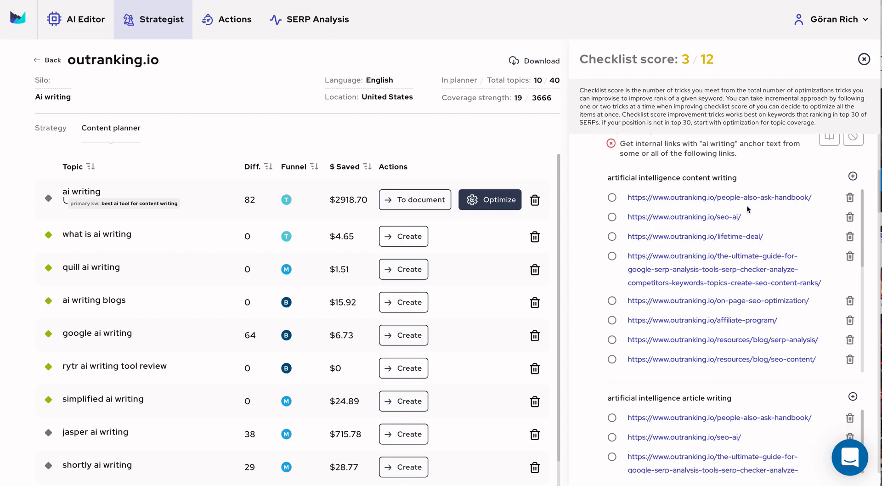
scroll(down, 3)
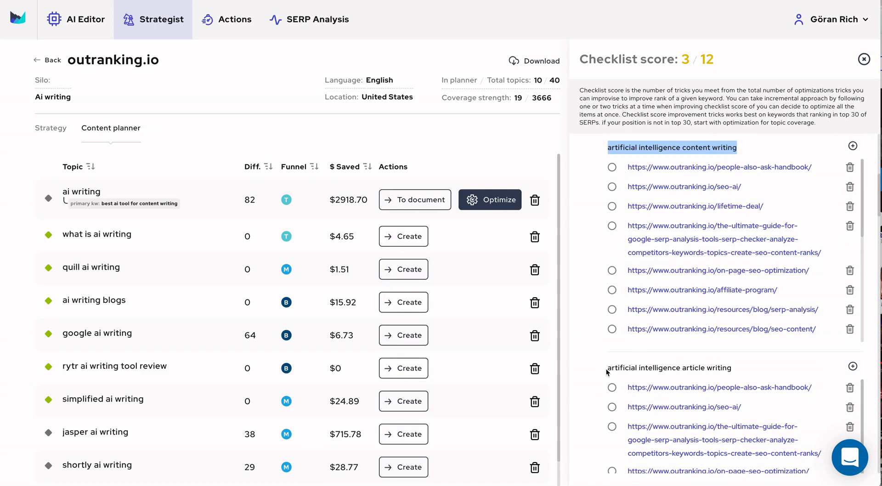
scroll(down, 3)
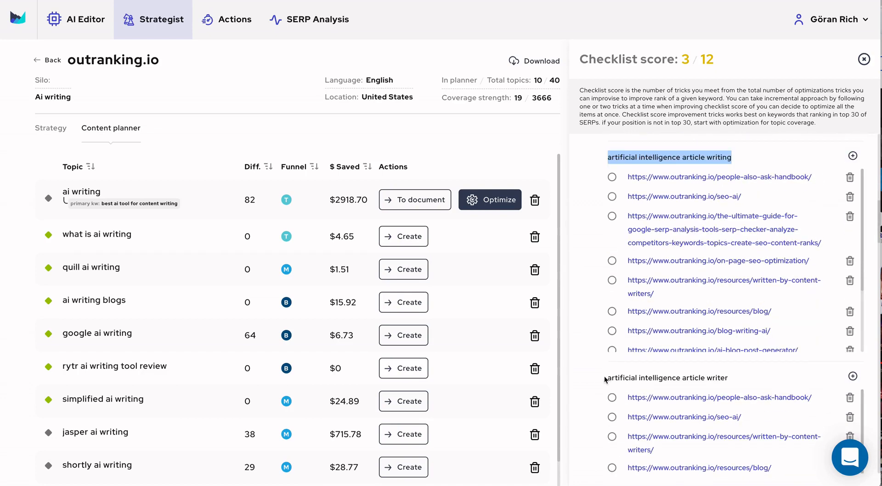
scroll(down, 3)
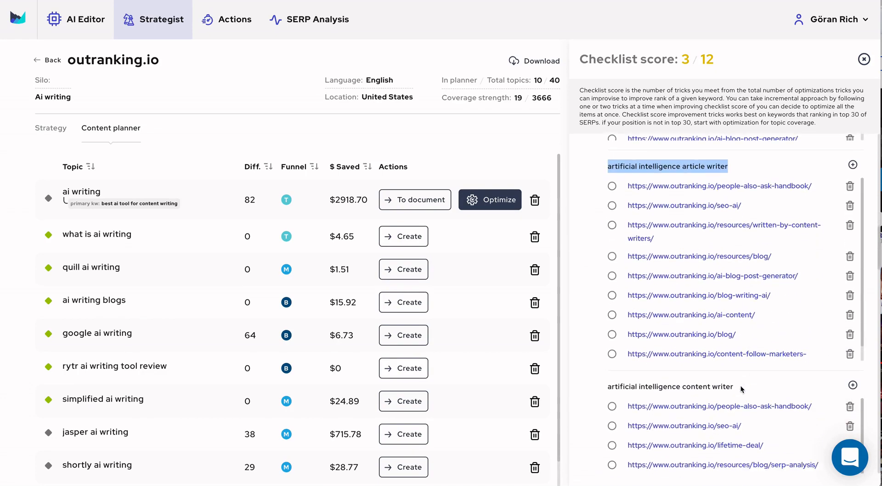
scroll(down, 3)
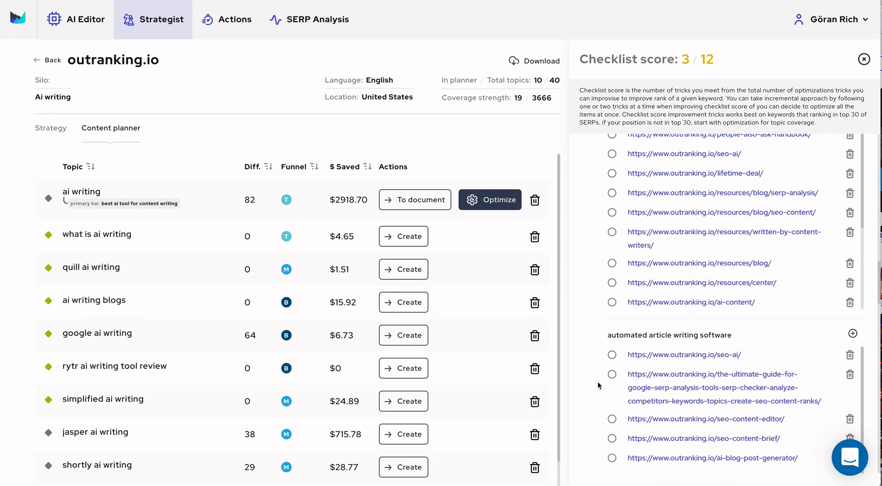
scroll(down, 3)
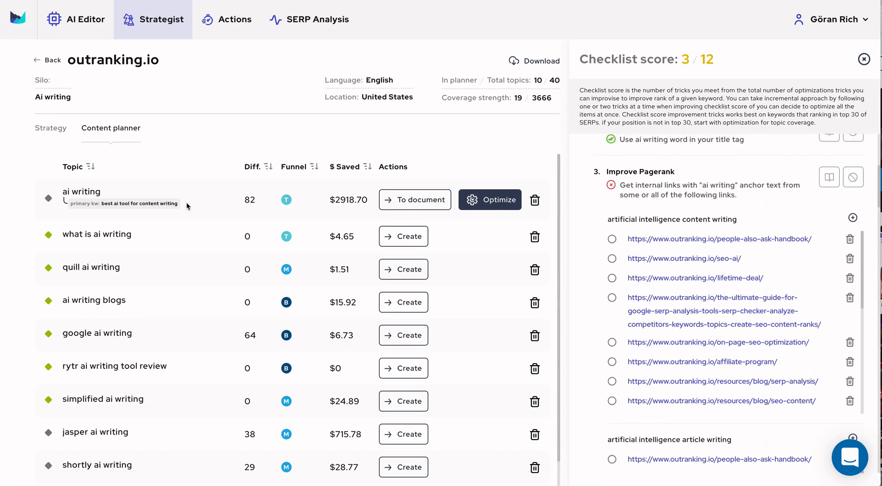
mouse_move(502, 228)
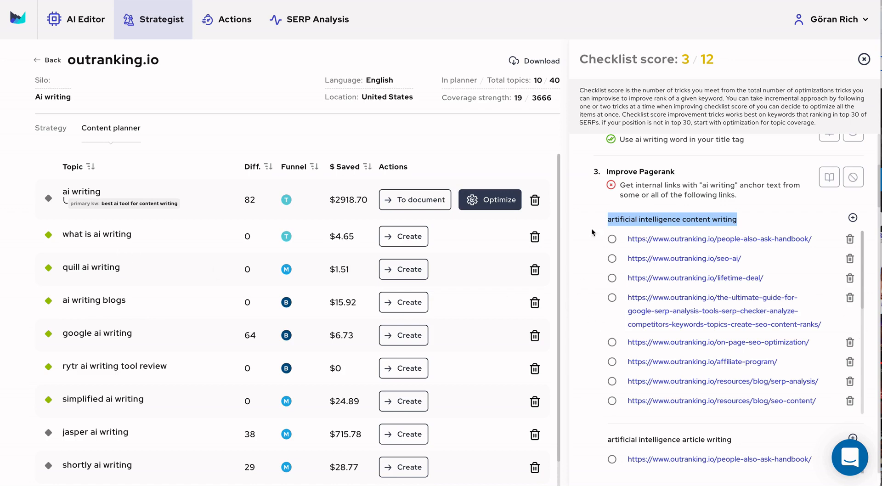
mouse_move(604, 419)
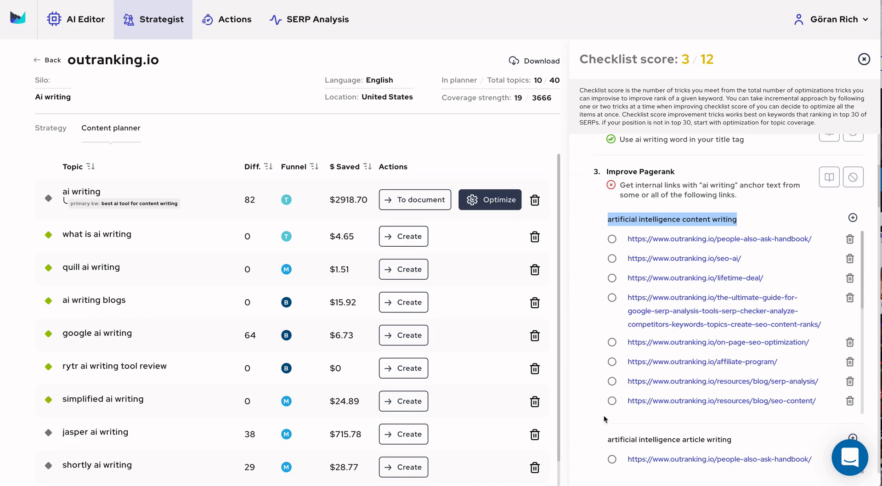